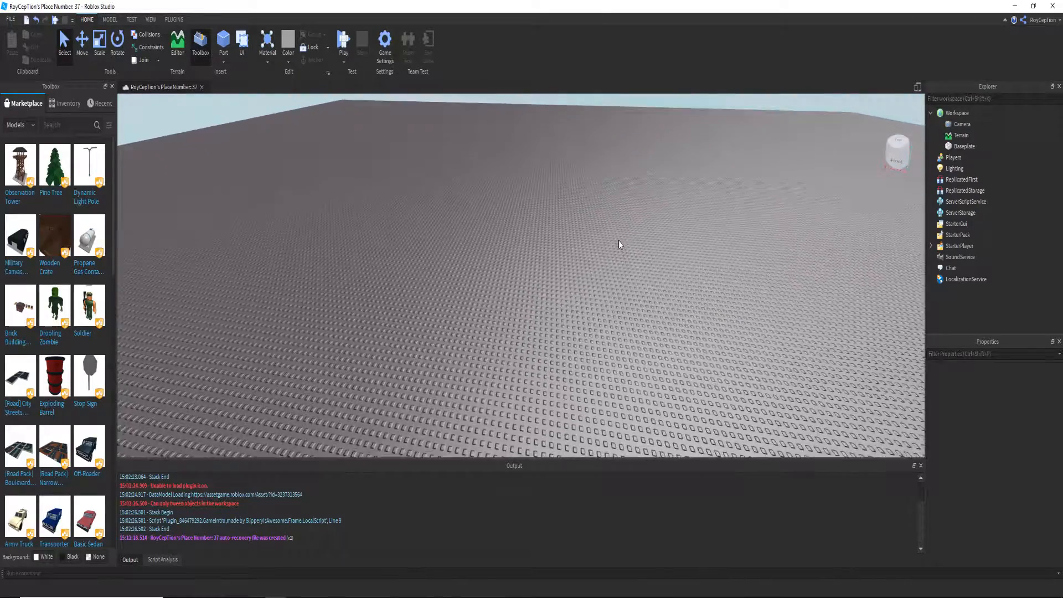
# Insert a ScreenGui under StarterGui and rename it PopupGui
pyautogui.click(972, 223)
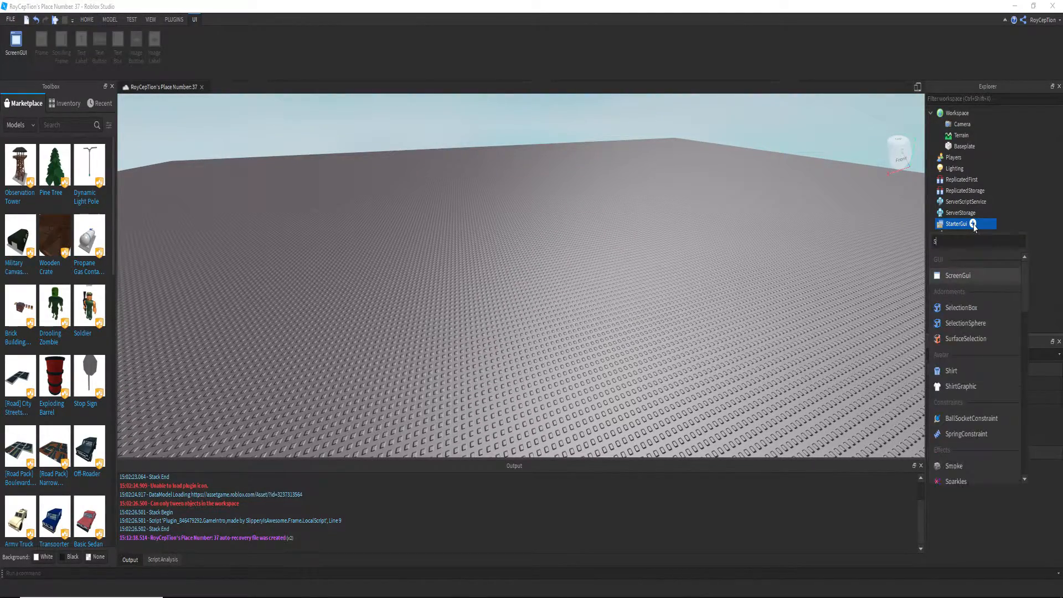
pyautogui.click(957, 275)
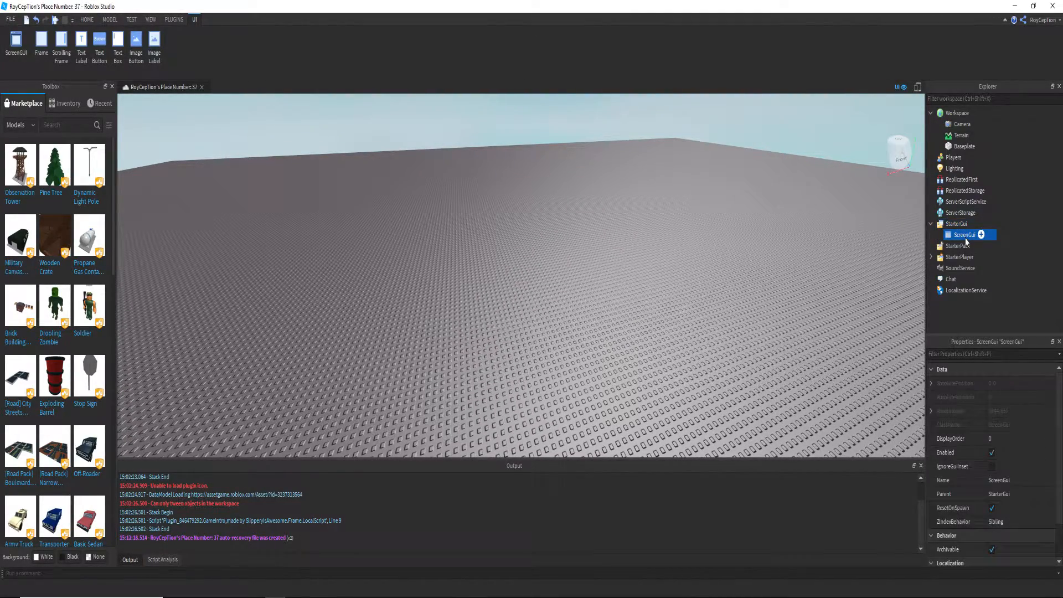
pyautogui.doubleClick(964, 234)
pyautogui.write('PopupGui')
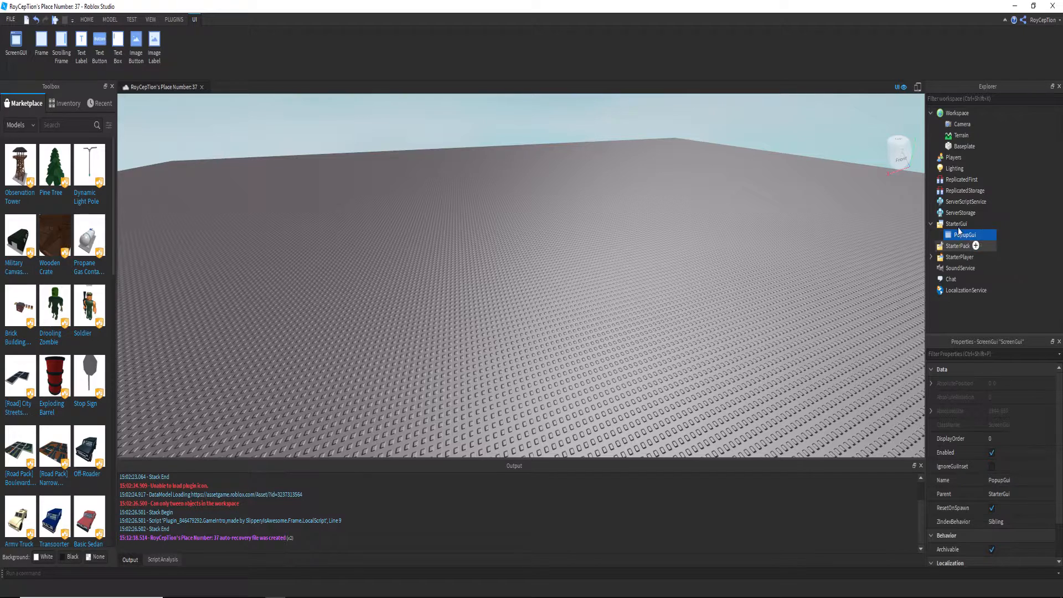
pyautogui.click(980, 235)
pyautogui.write('Frame')
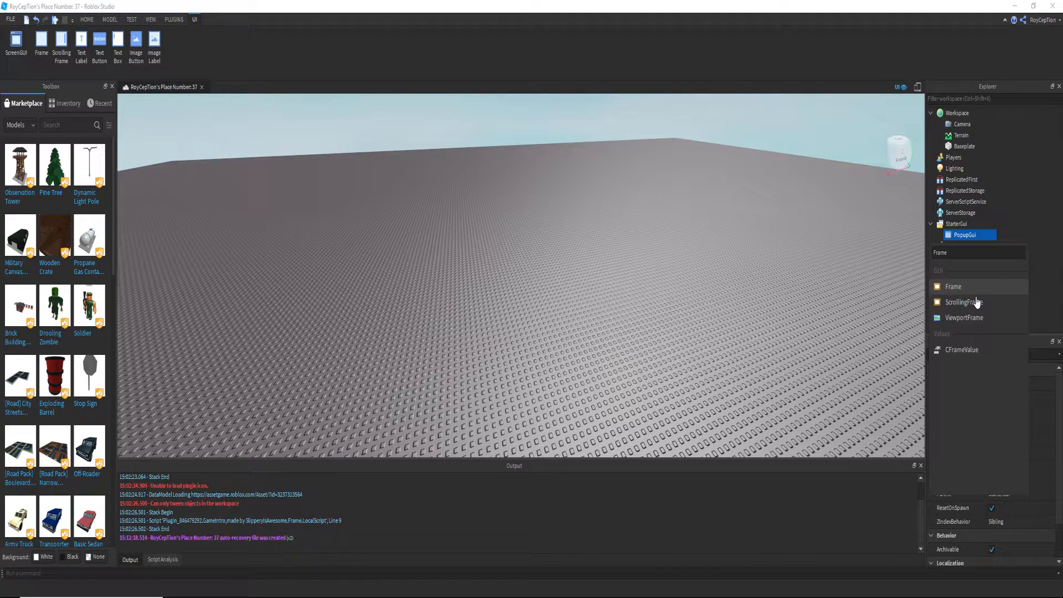
# Add a Frame to PopupGui with a TextLabel reading 'You got this popup' and an X TextButton
pyautogui.click(952, 285)
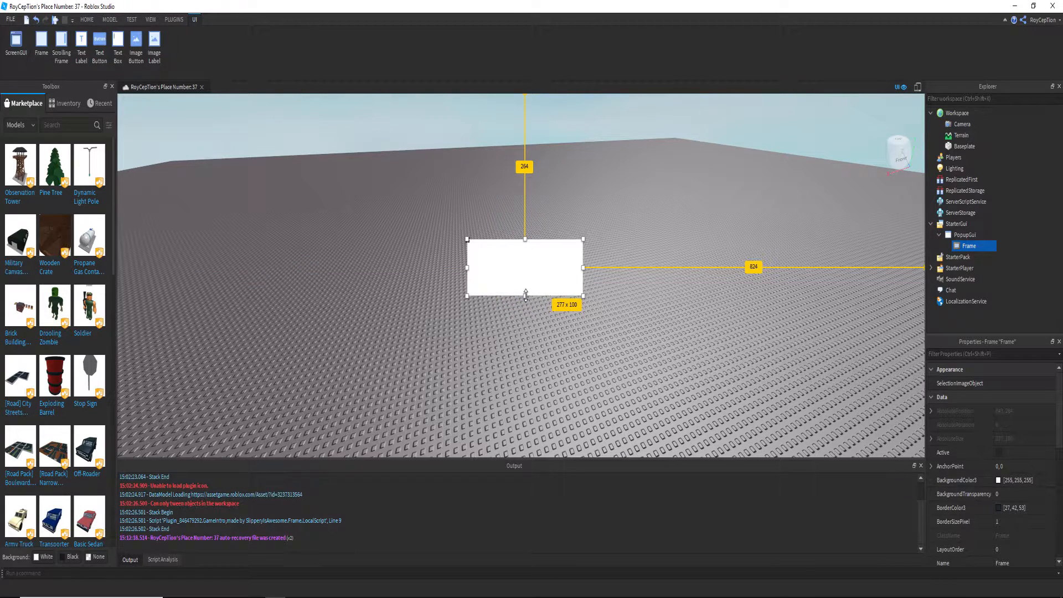
pyautogui.click(987, 246)
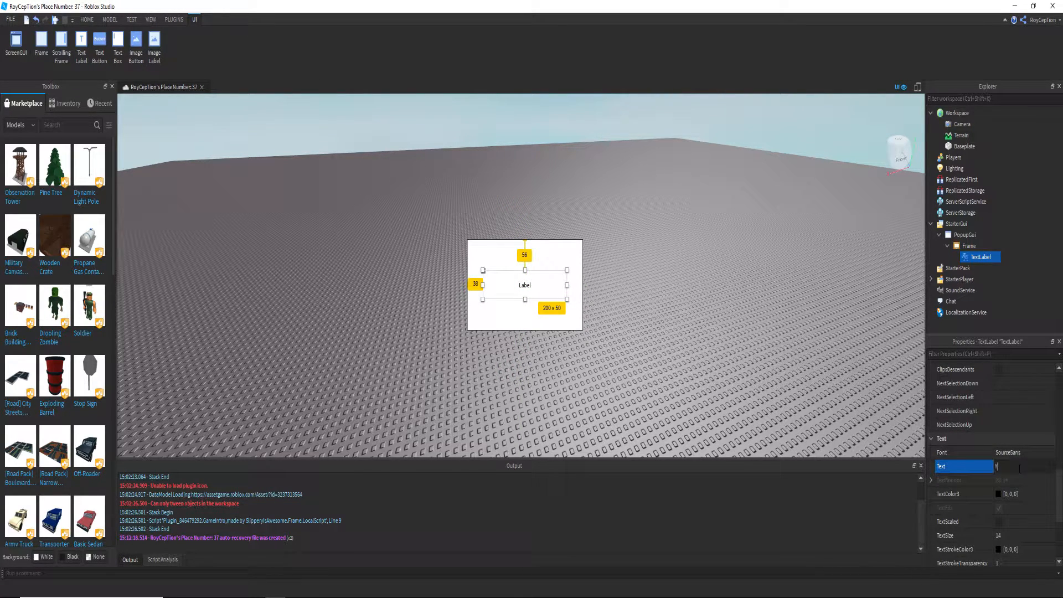
pyautogui.write('You got this popup')
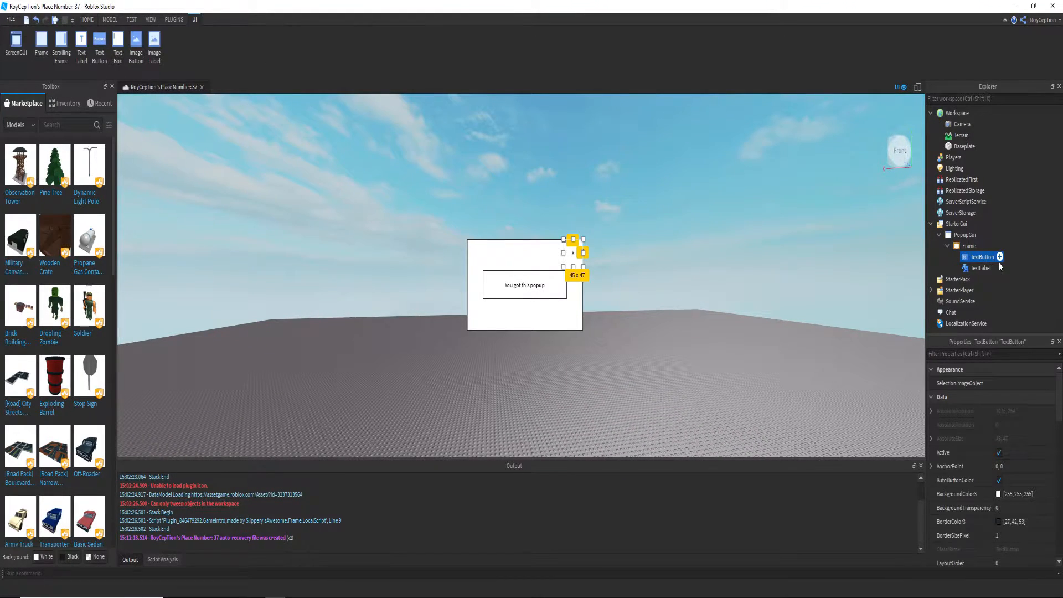
pyautogui.click(997, 257)
pyautogui.write('script')
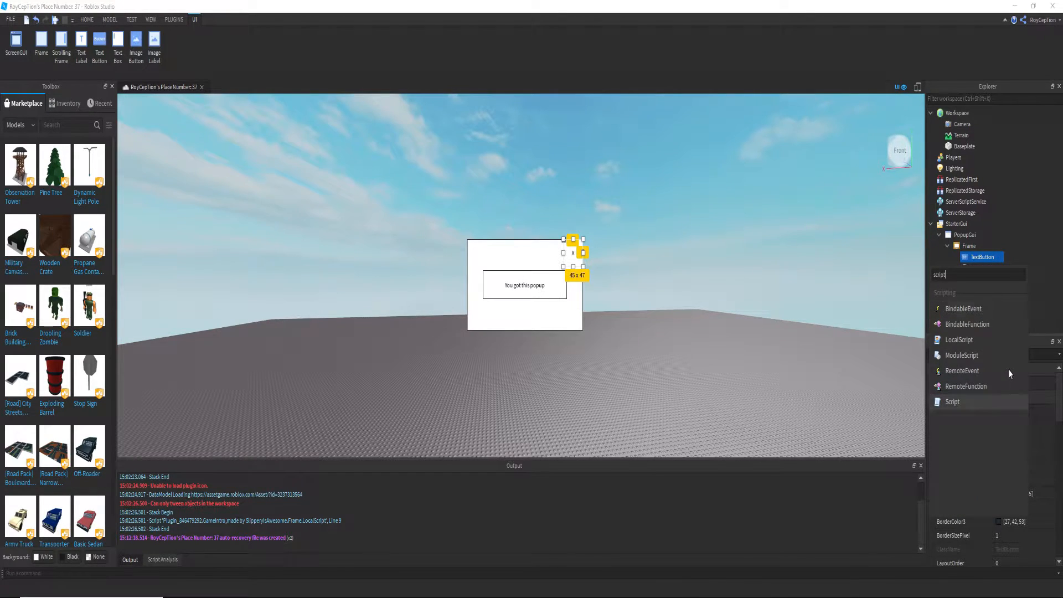
# Give the X button a Script whose MouseButton1Click sets script.Parent.Parent.Parent.Enabled = false
pyautogui.click(952, 401)
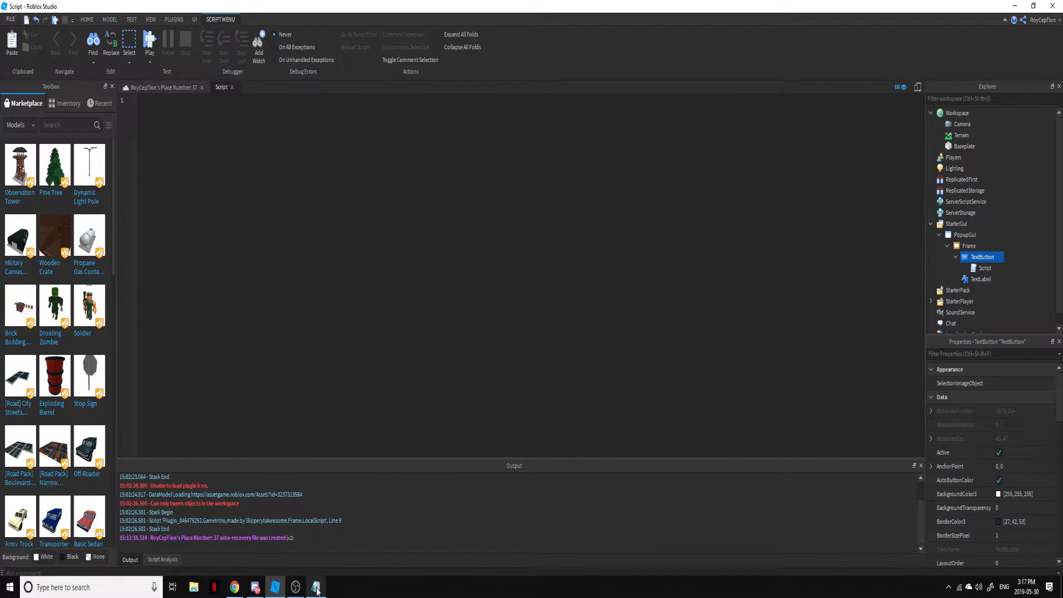
pyautogui.click(316, 587)
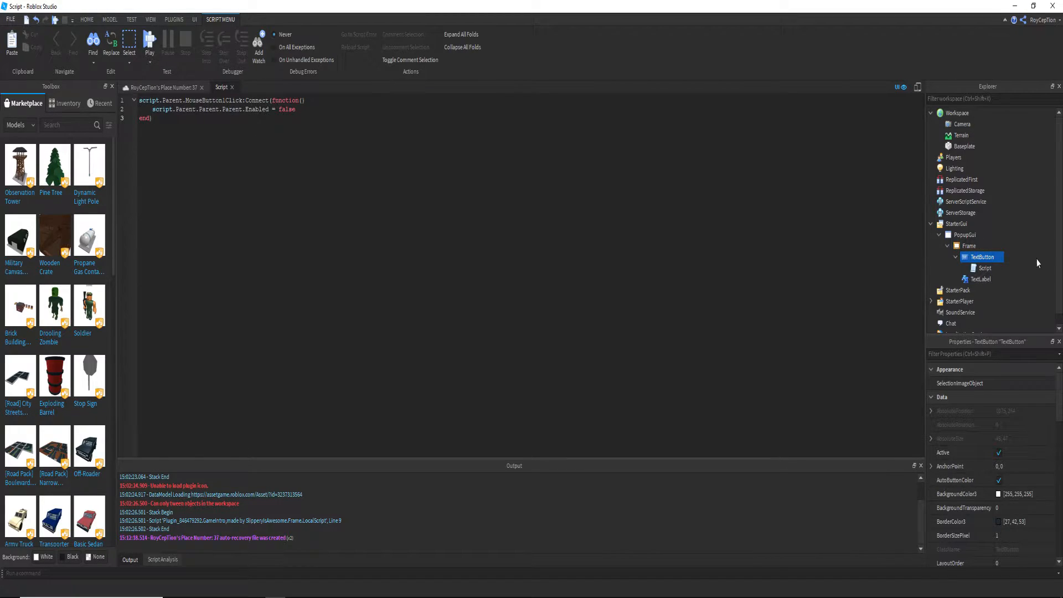
pyautogui.click(983, 268)
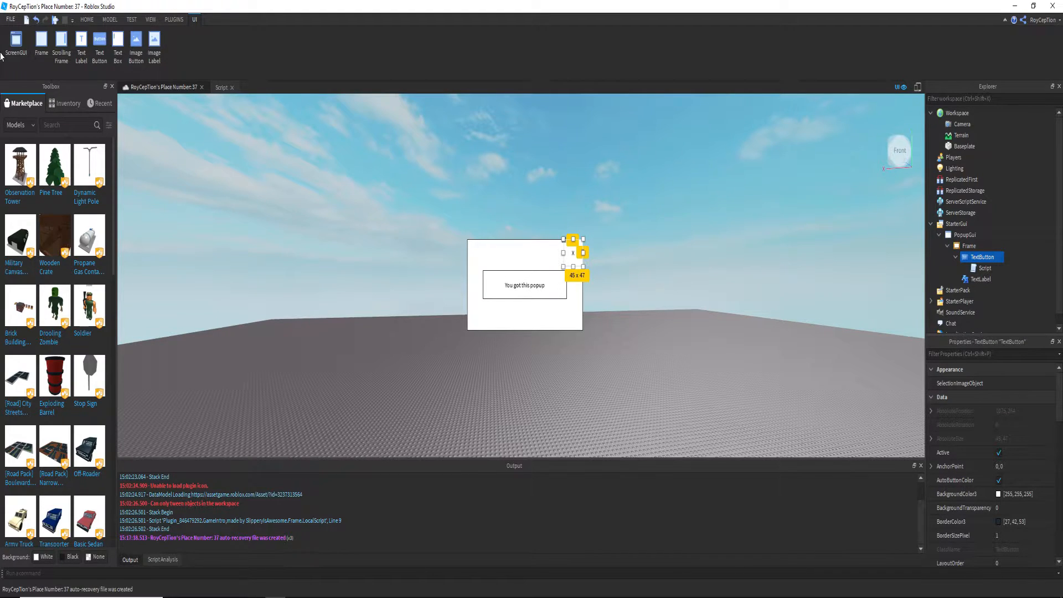
# Turn off PopupGui's Enabled property so the popup is hidden by default
pyautogui.click(222, 86)
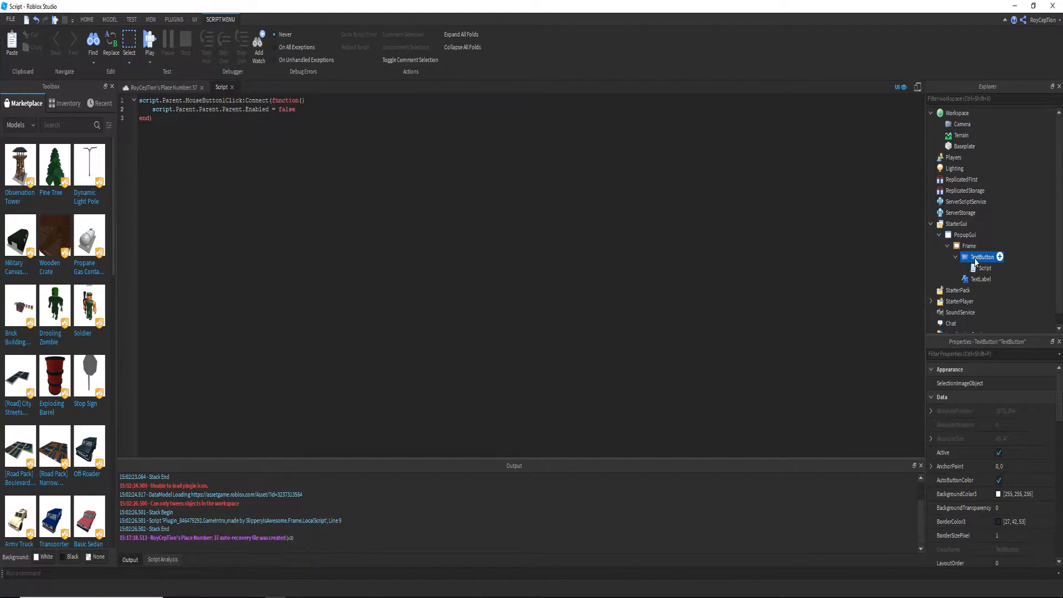
pyautogui.click(968, 245)
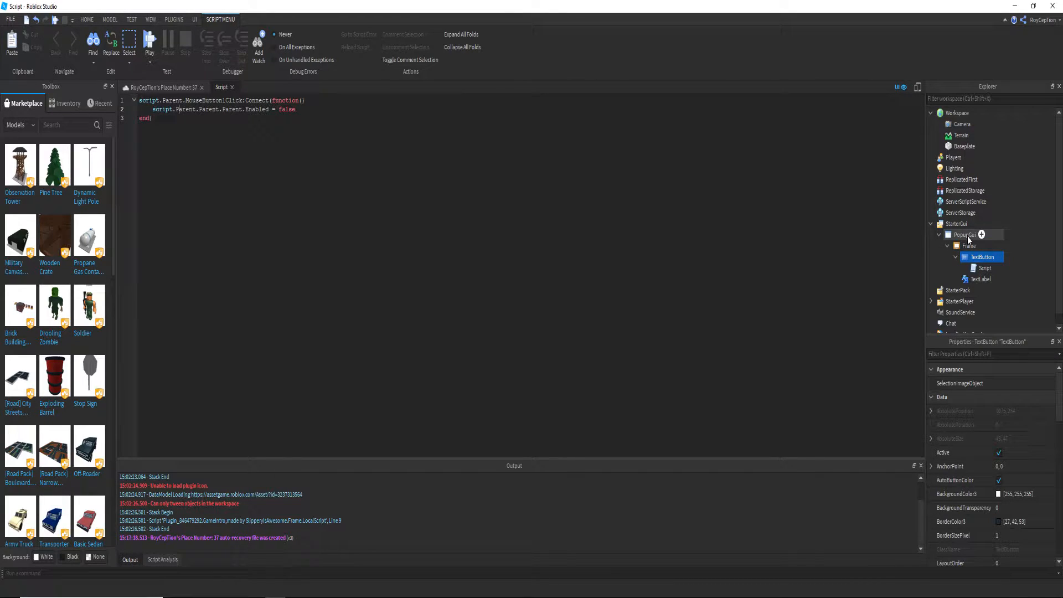
pyautogui.click(963, 235)
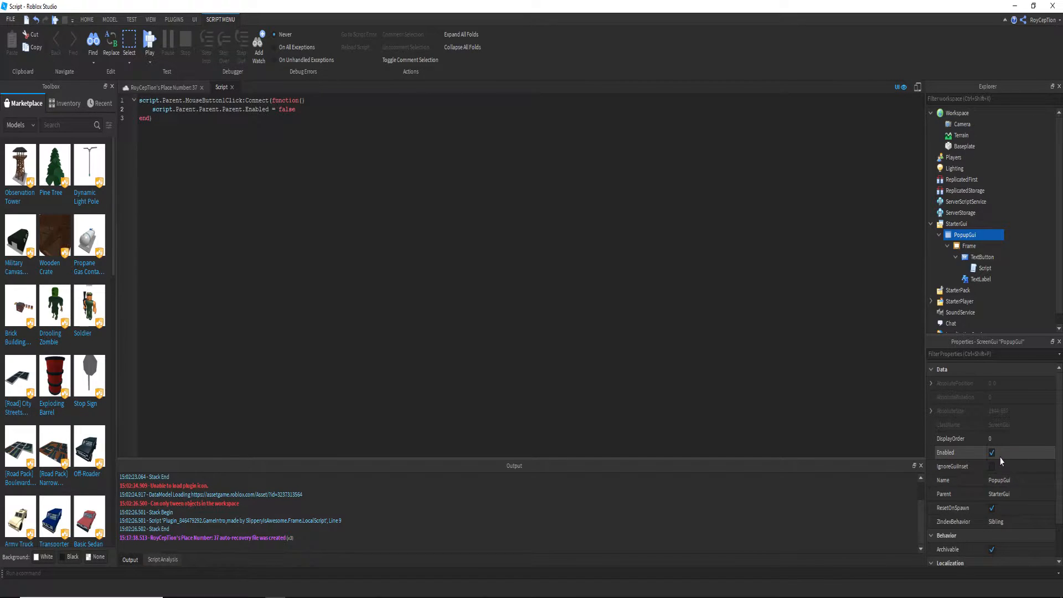
pyautogui.click(993, 452)
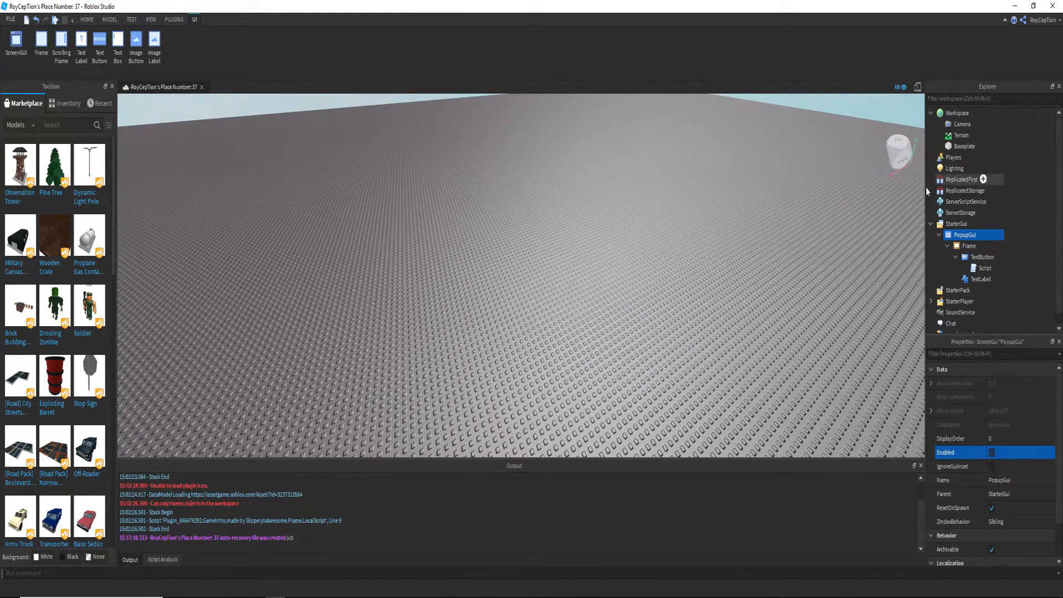
# Add a RemoteEvent named Popup to ReplicatedStorage and a PopupActivate part with a Script
pyautogui.click(998, 190)
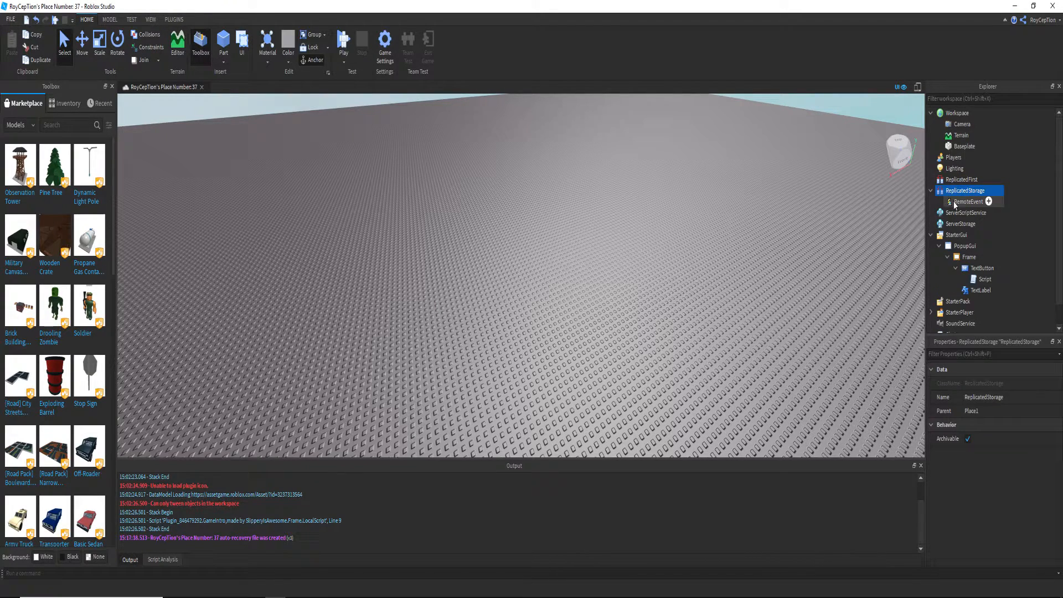
pyautogui.click(931, 190)
pyautogui.write('Popup')
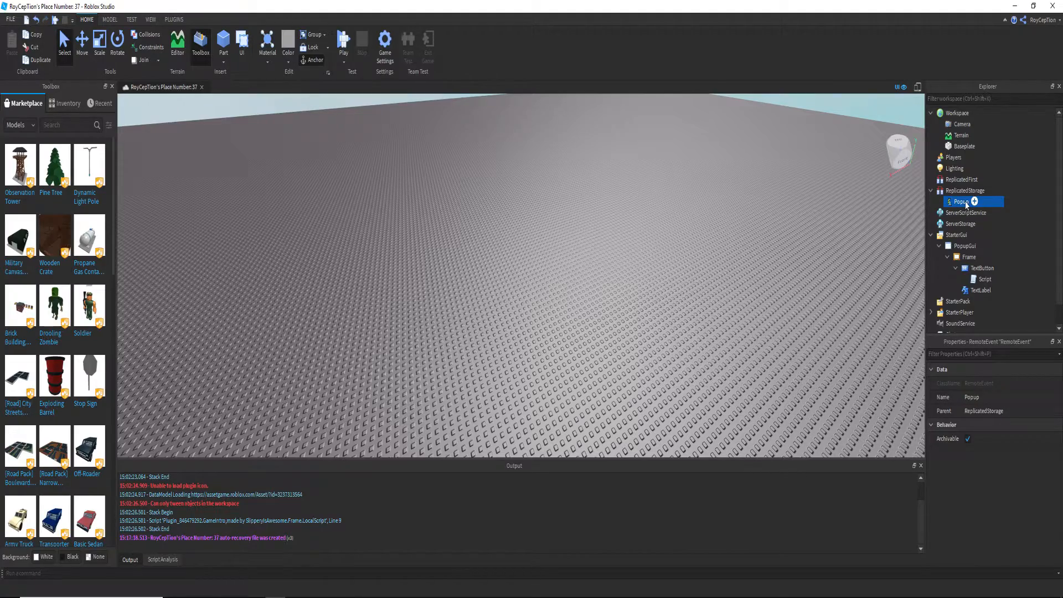
pyautogui.click(223, 41)
pyautogui.write('PopupActivate')
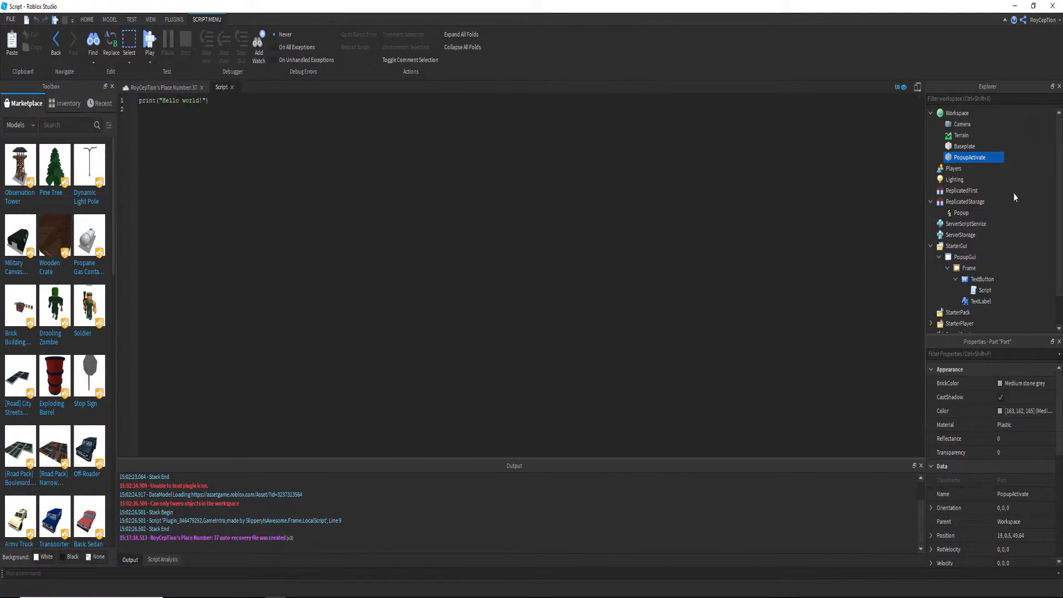
# Write a Touched handler that checks for Humanoid and calls Popup:FireClient for that player
pyautogui.click(932, 156)
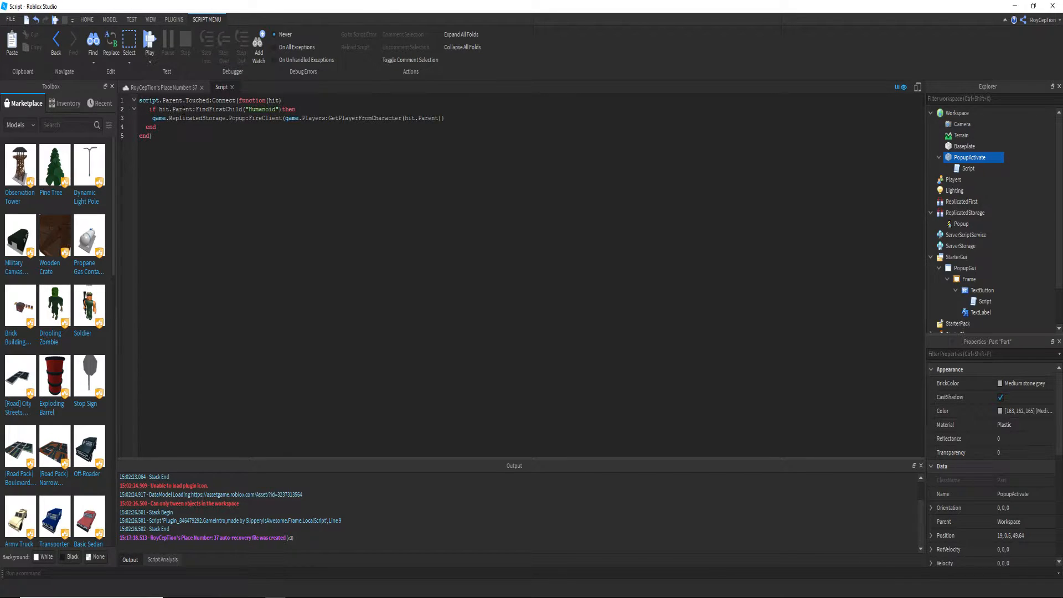
pyautogui.doubleClick(428, 118)
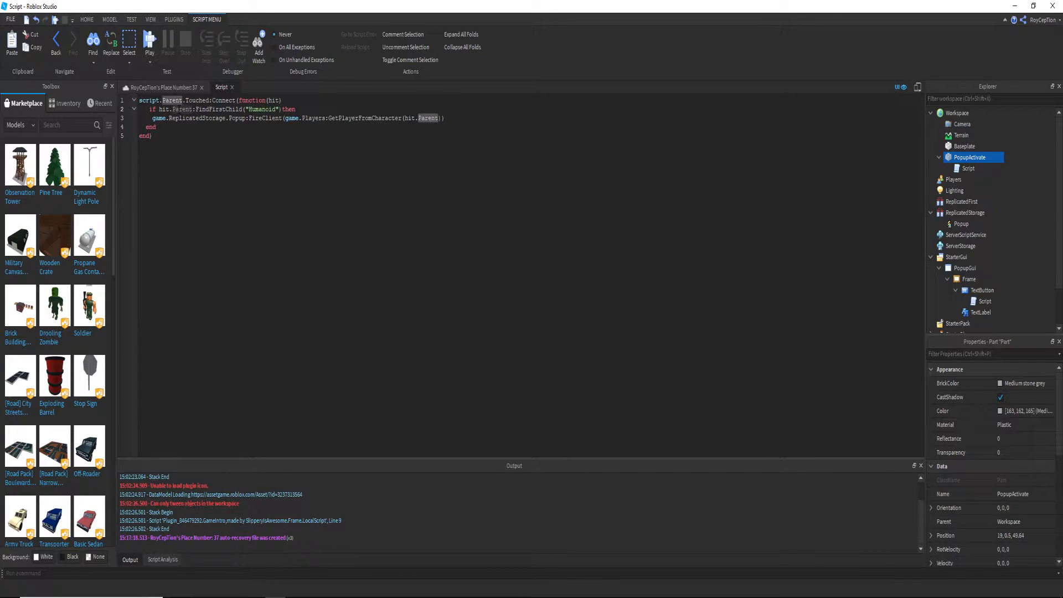
pyautogui.click(968, 168)
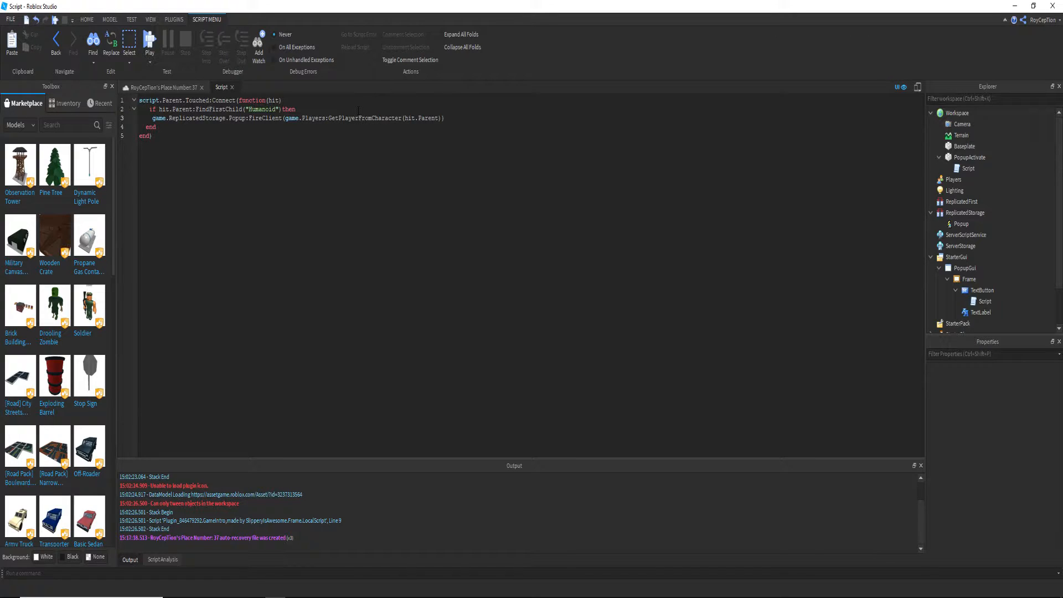
pyautogui.click(968, 168)
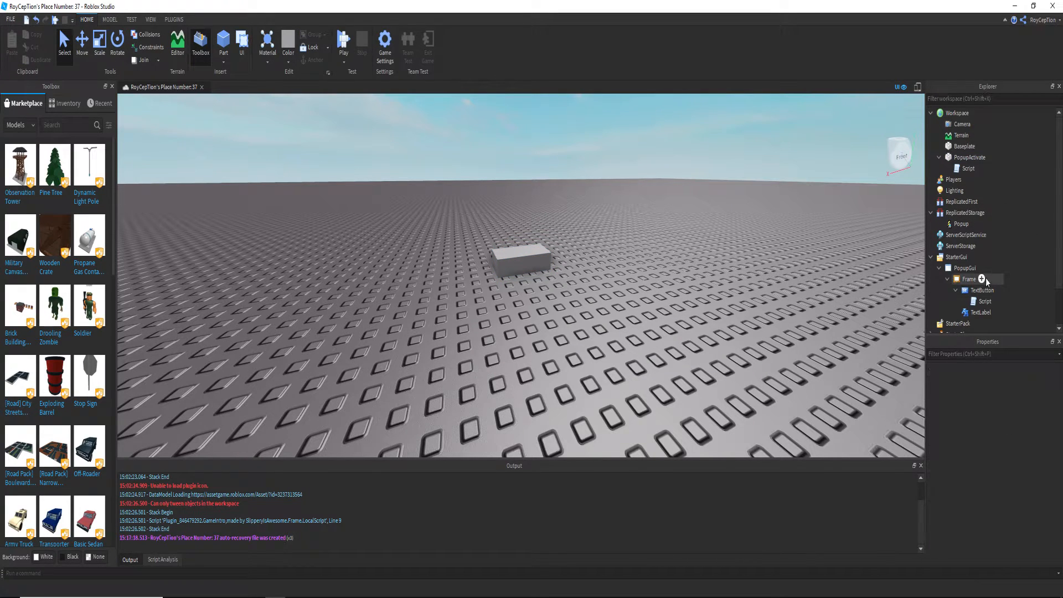
# Add a LocalScript to PopupGui, paste script 2 from Notepad and close it with end)
pyautogui.click(981, 269)
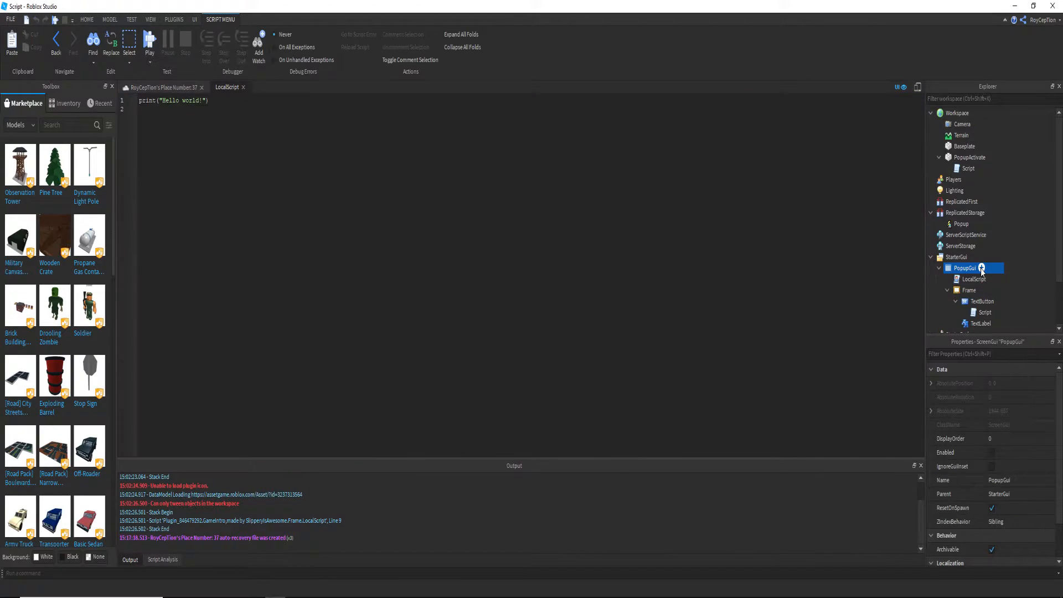
pyautogui.moveTo(319, 580)
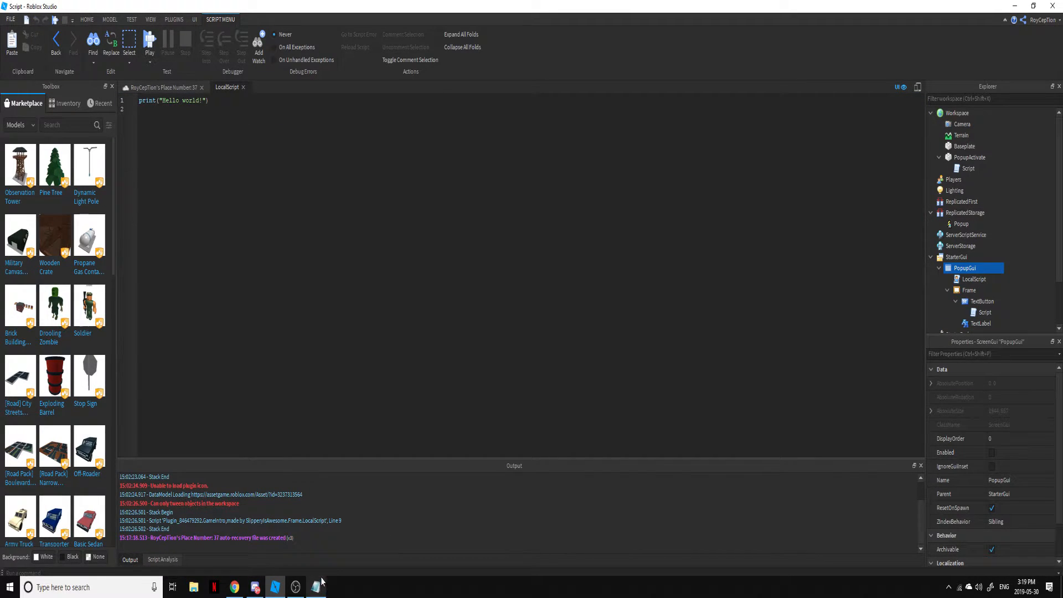
pyautogui.click(315, 587)
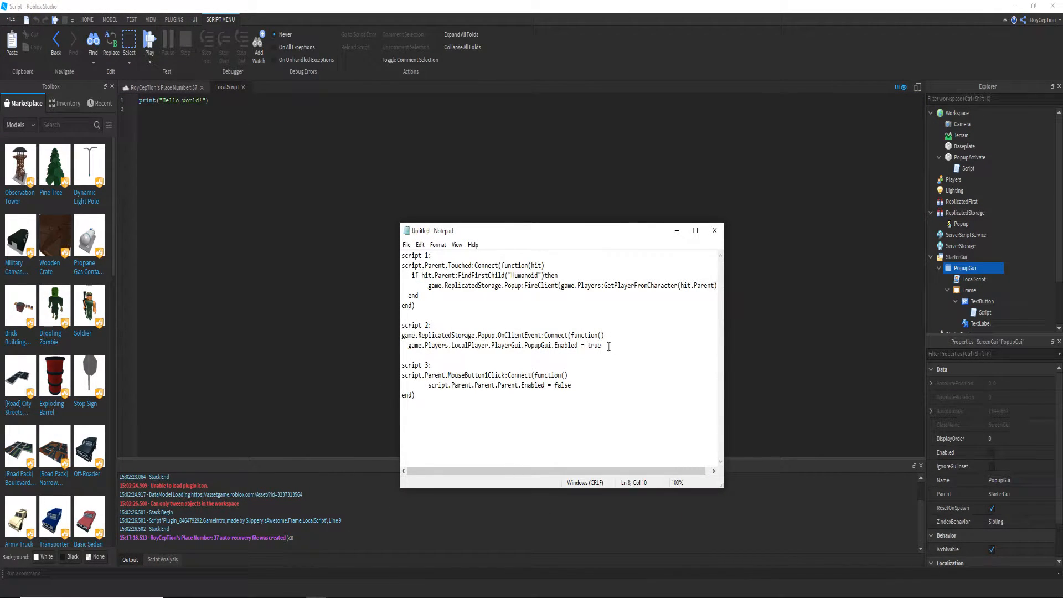
pyautogui.click(714, 230)
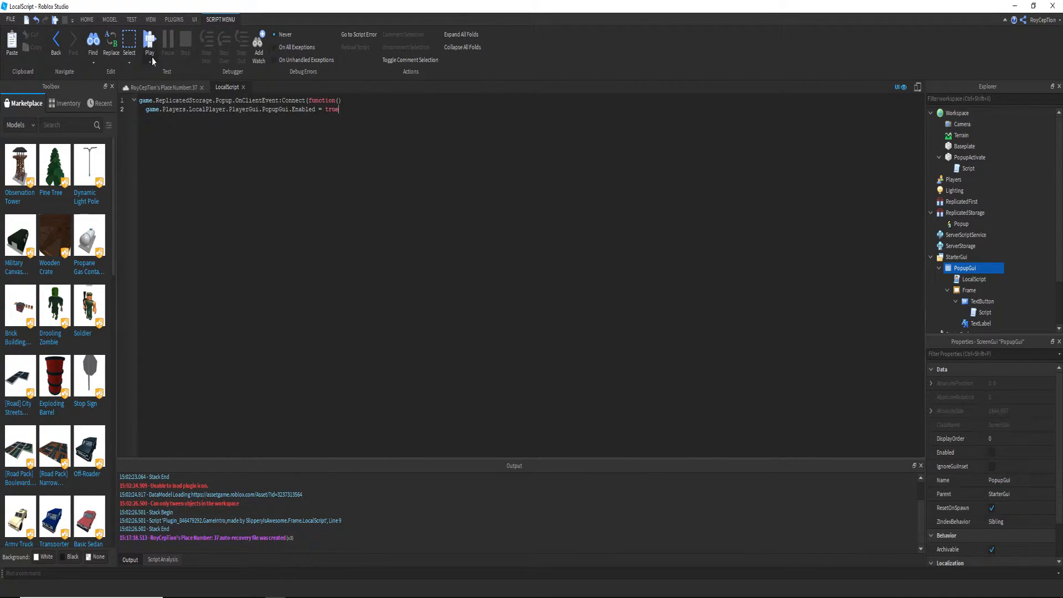
pyautogui.write('end)')
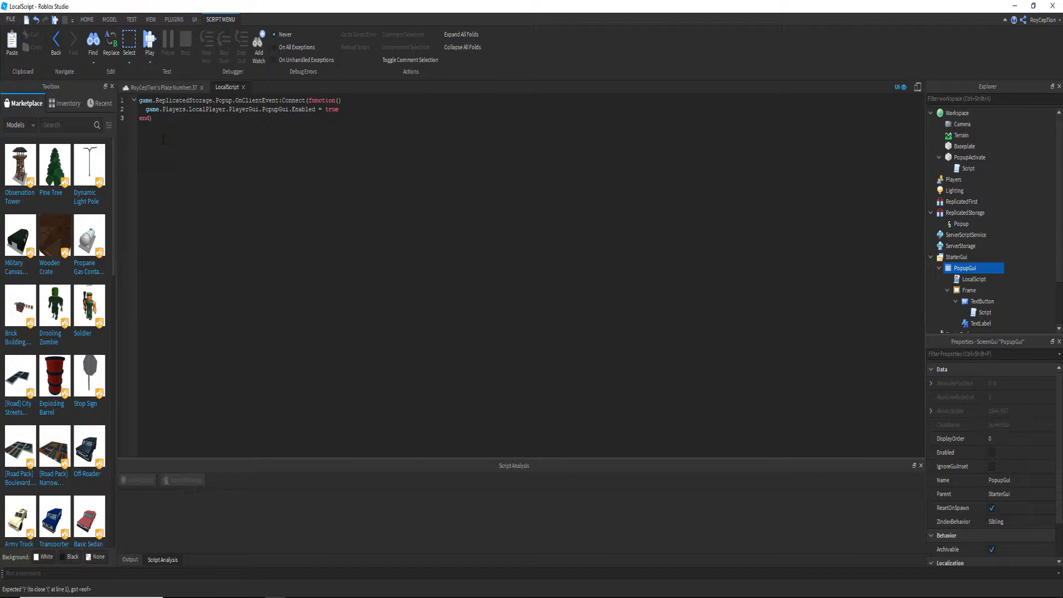
pyautogui.click(130, 559)
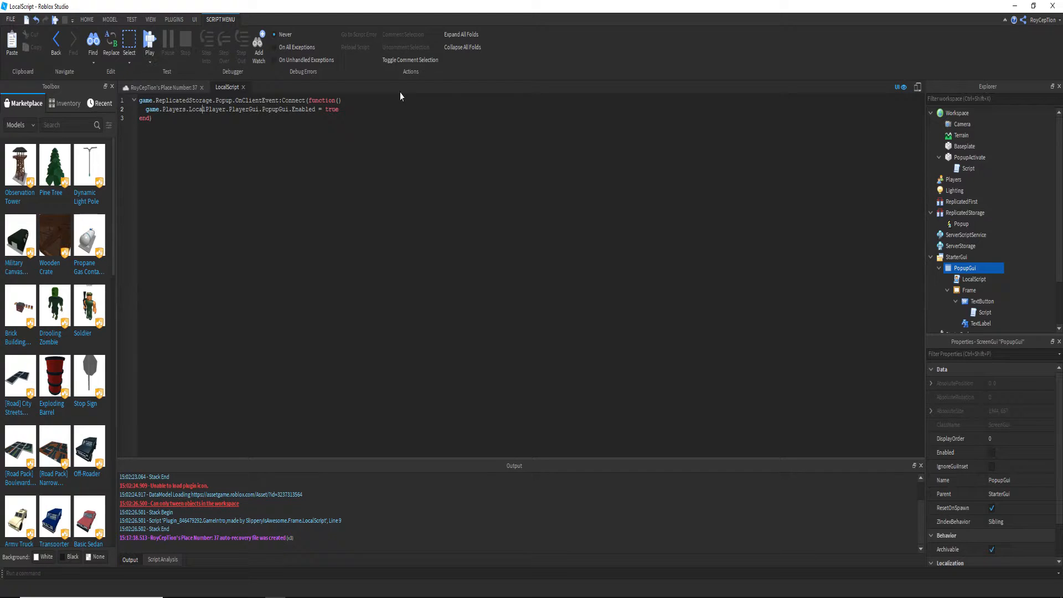
# Recheck the PopupActivate script and the LocalScript, then return to the 3D viewport
pyautogui.click(968, 168)
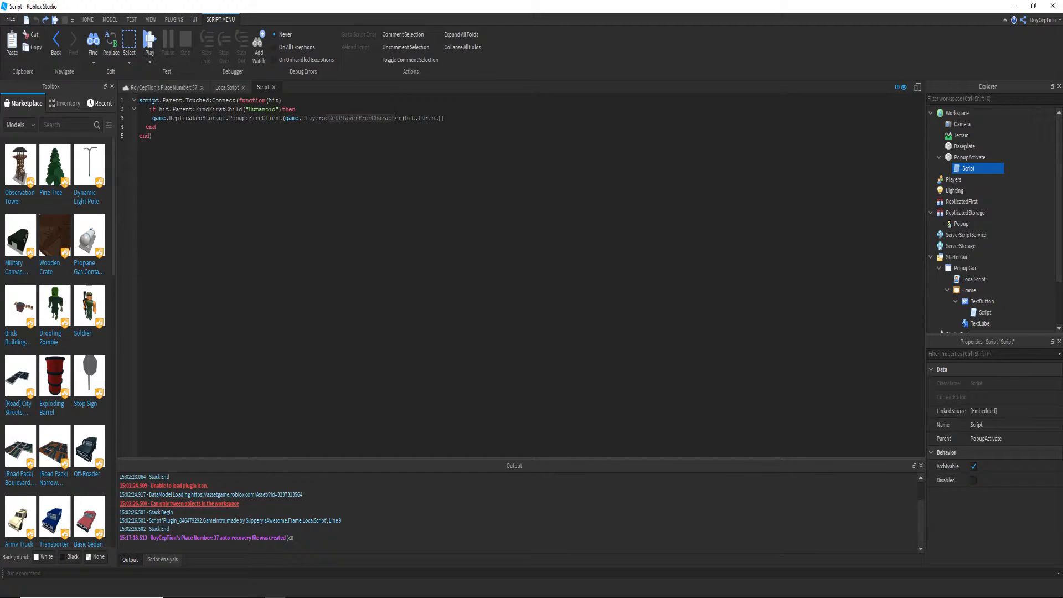
pyautogui.click(228, 86)
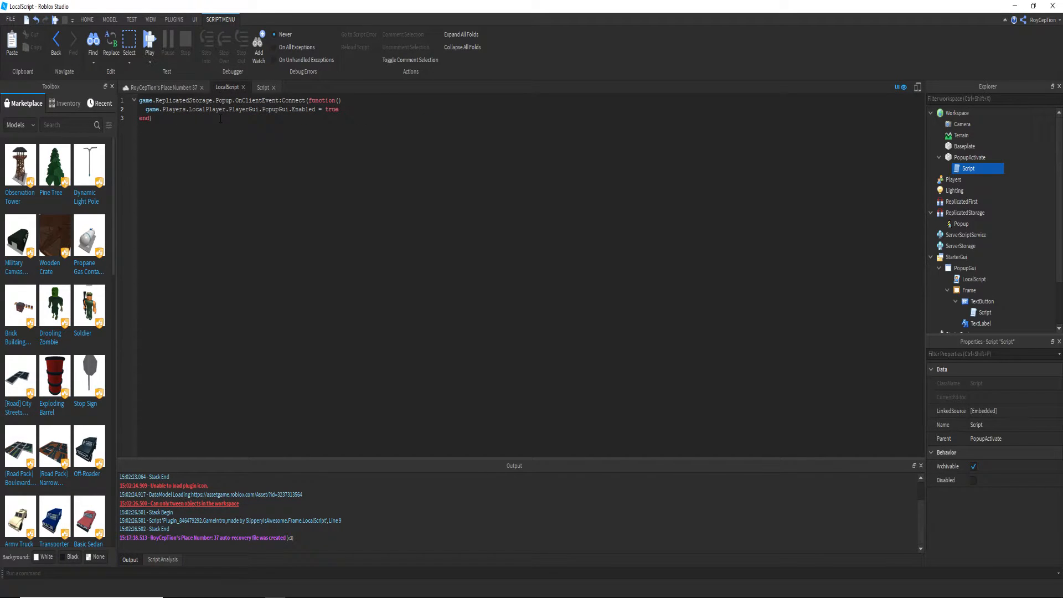
pyautogui.click(227, 110)
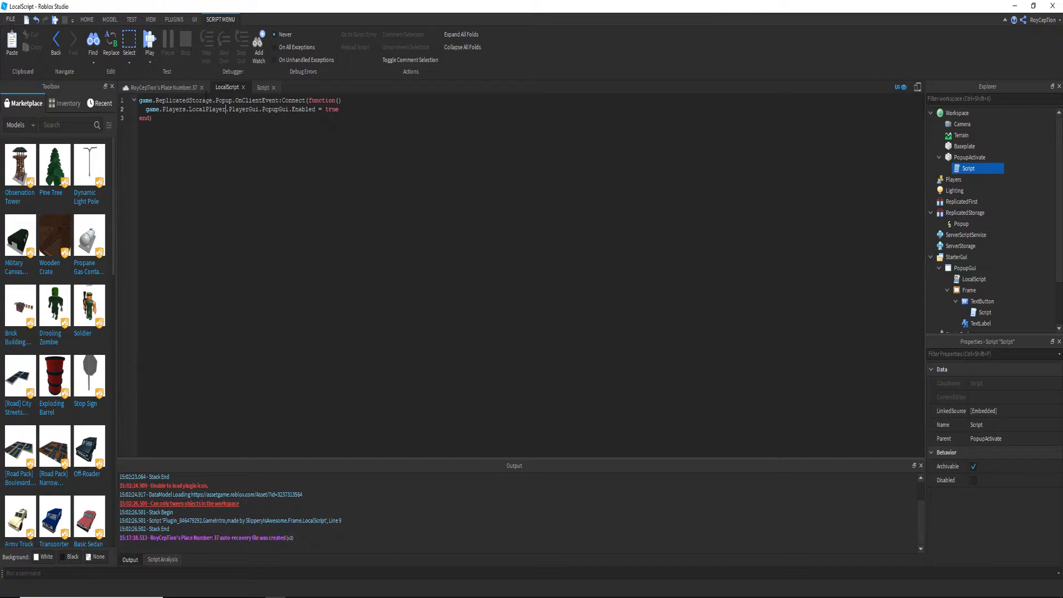
pyautogui.click(162, 87)
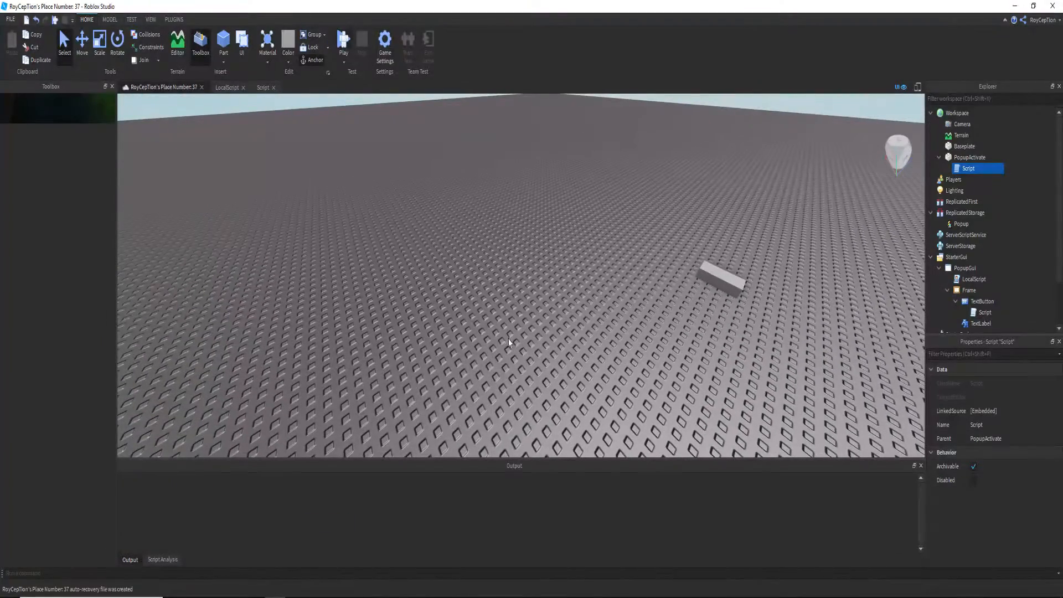
pyautogui.click(343, 42)
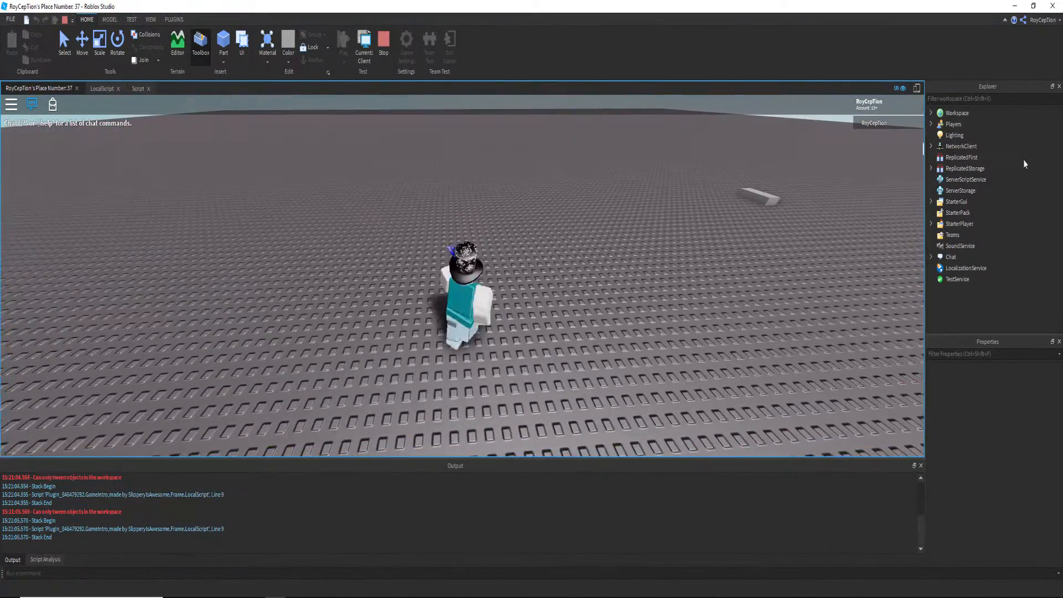
pyautogui.click(932, 124)
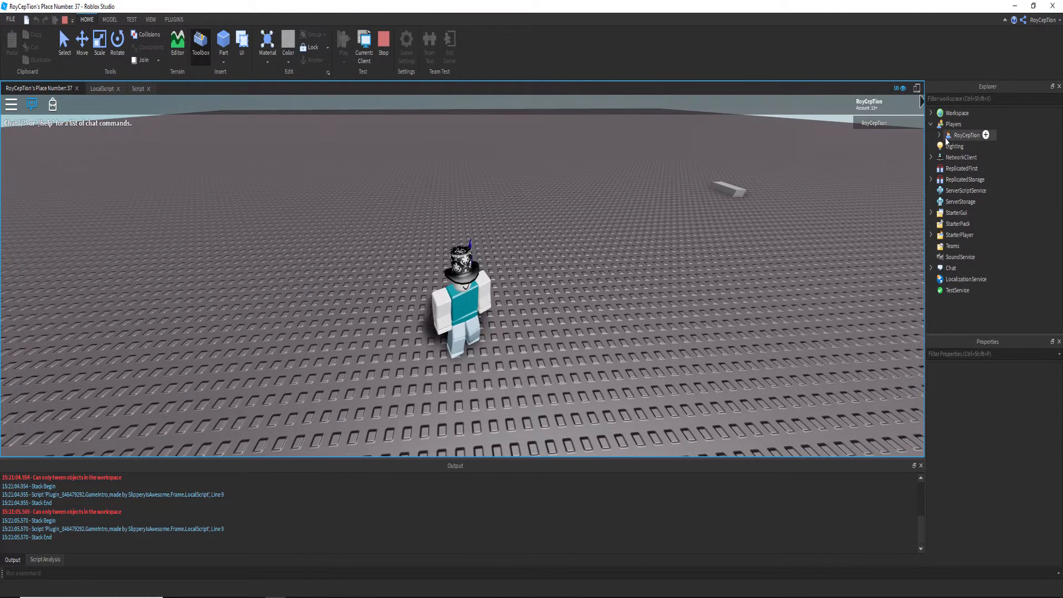
pyautogui.click(941, 135)
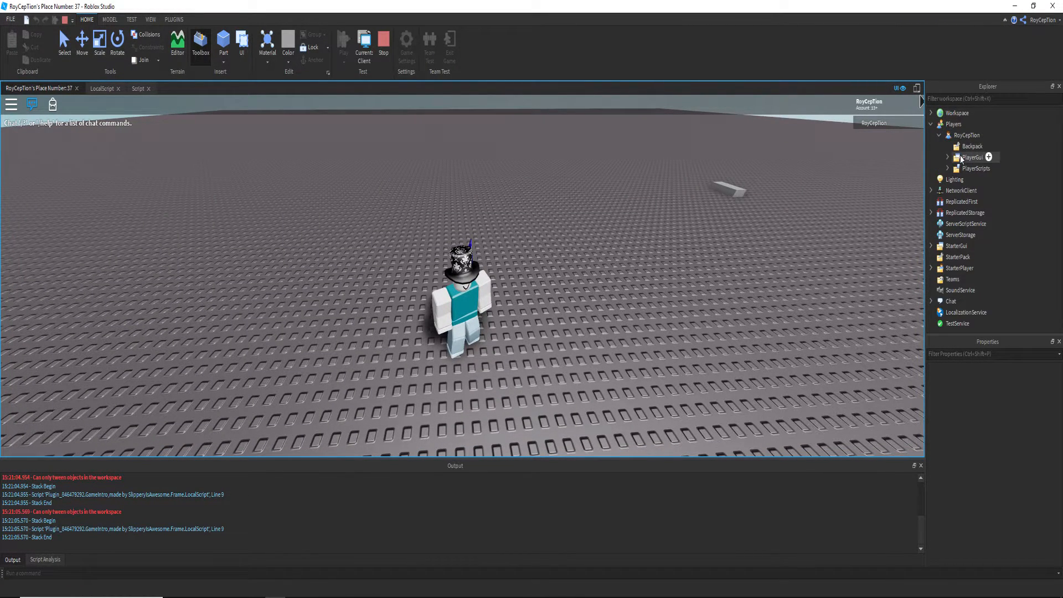
pyautogui.click(973, 156)
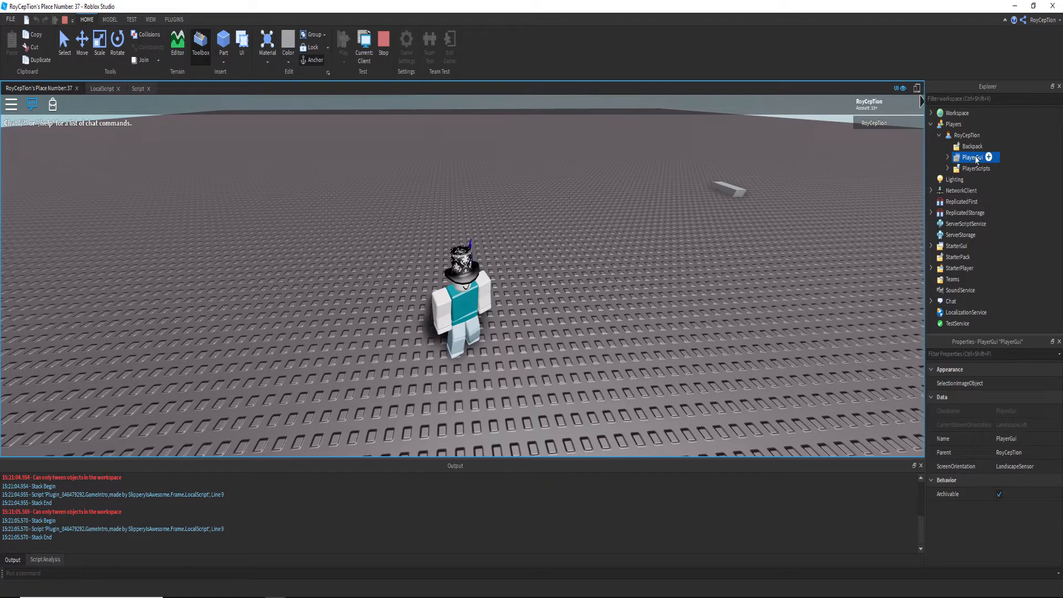
pyautogui.click(938, 156)
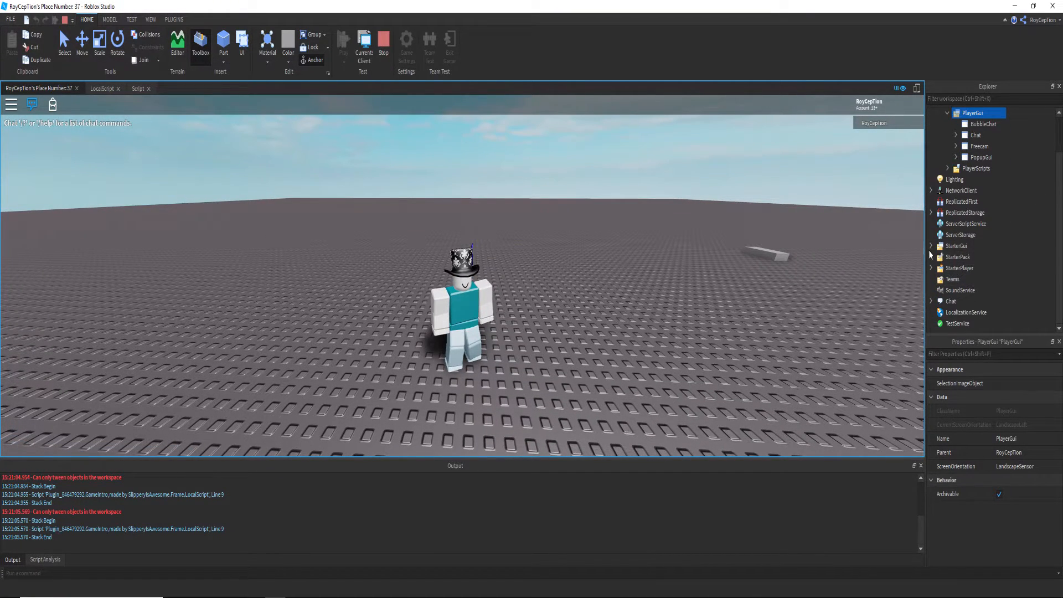
pyautogui.click(933, 245)
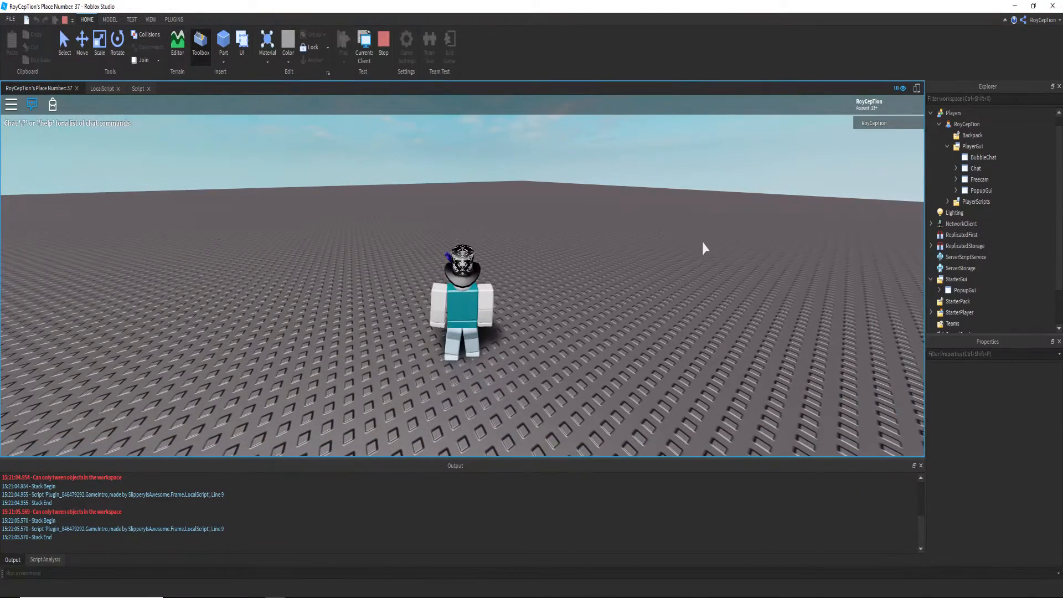
pyautogui.click(982, 189)
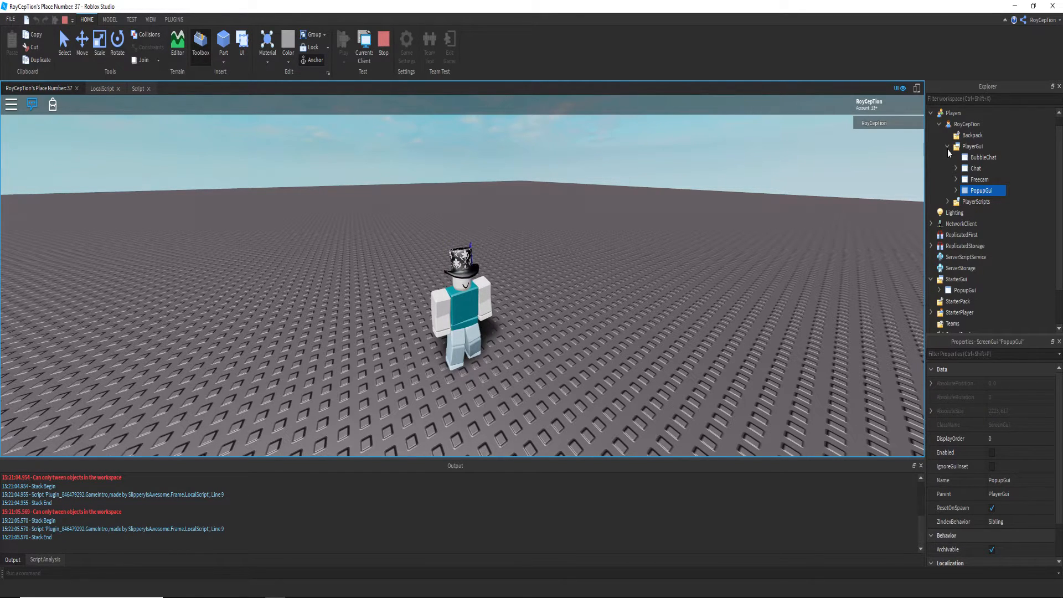
pyautogui.click(949, 146)
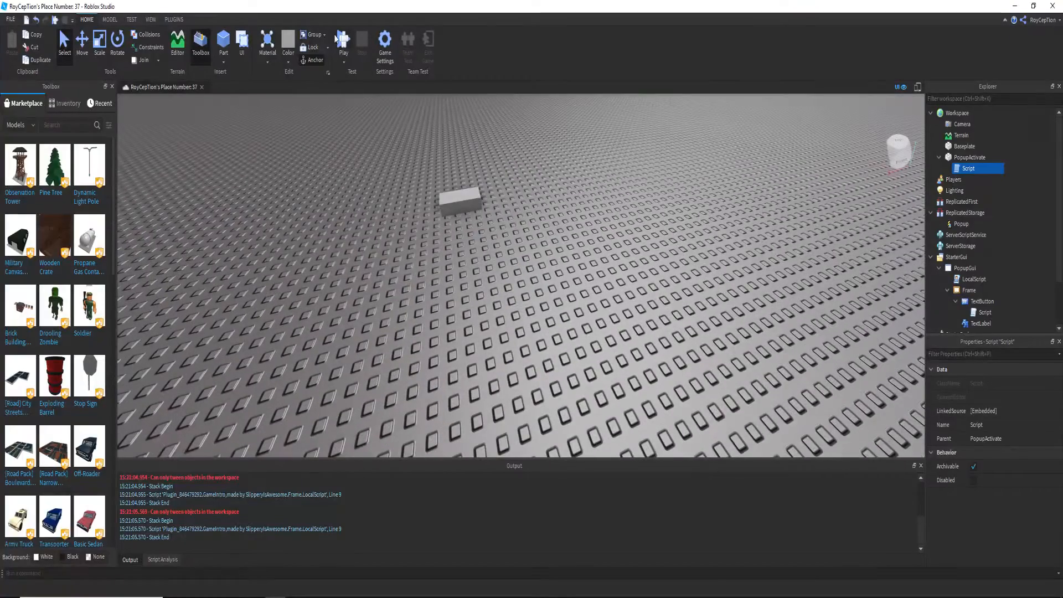
# Start a play test and walk onto PopupActivate so the popup appears
pyautogui.click(343, 42)
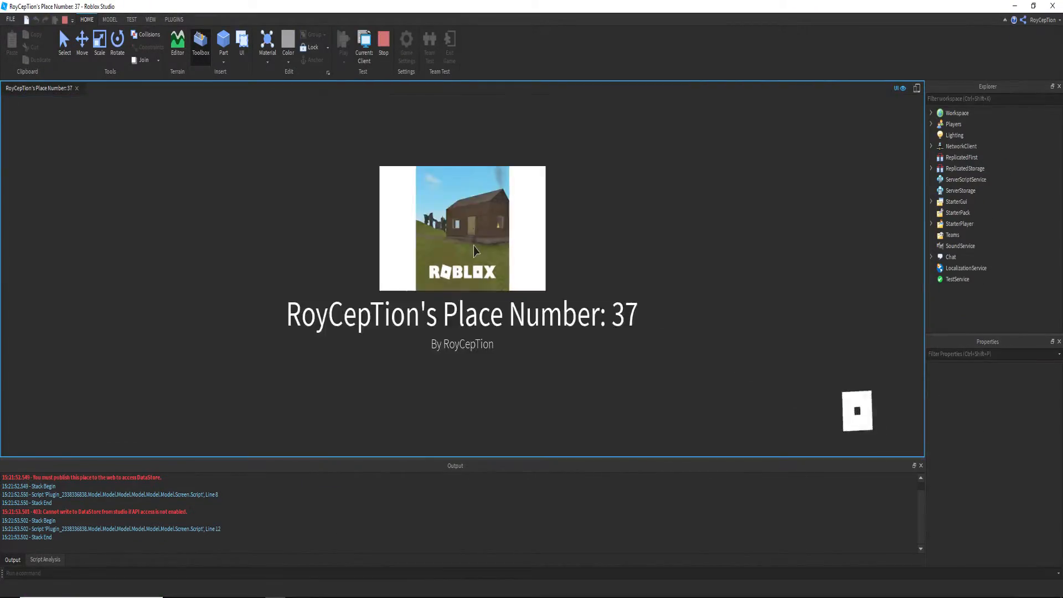
pyautogui.click(343, 41)
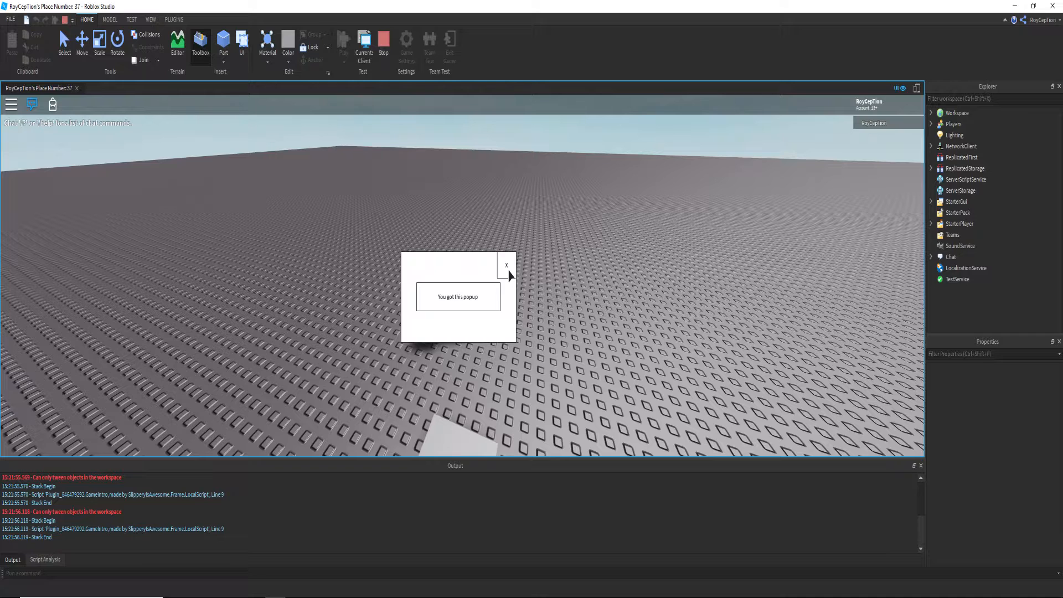
pyautogui.moveTo(535, 313)
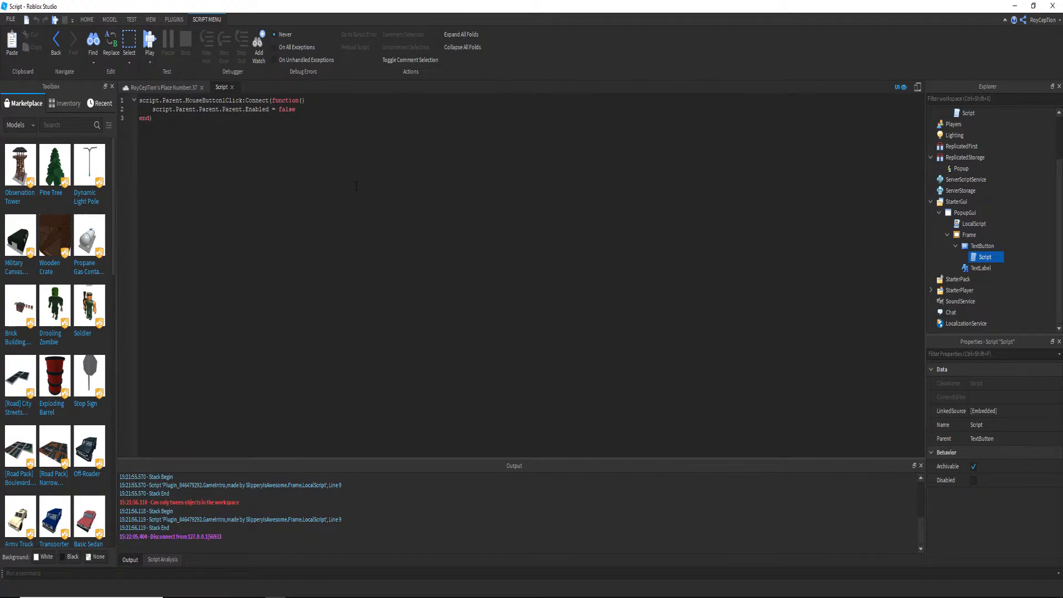
pyautogui.moveTo(168, 512)
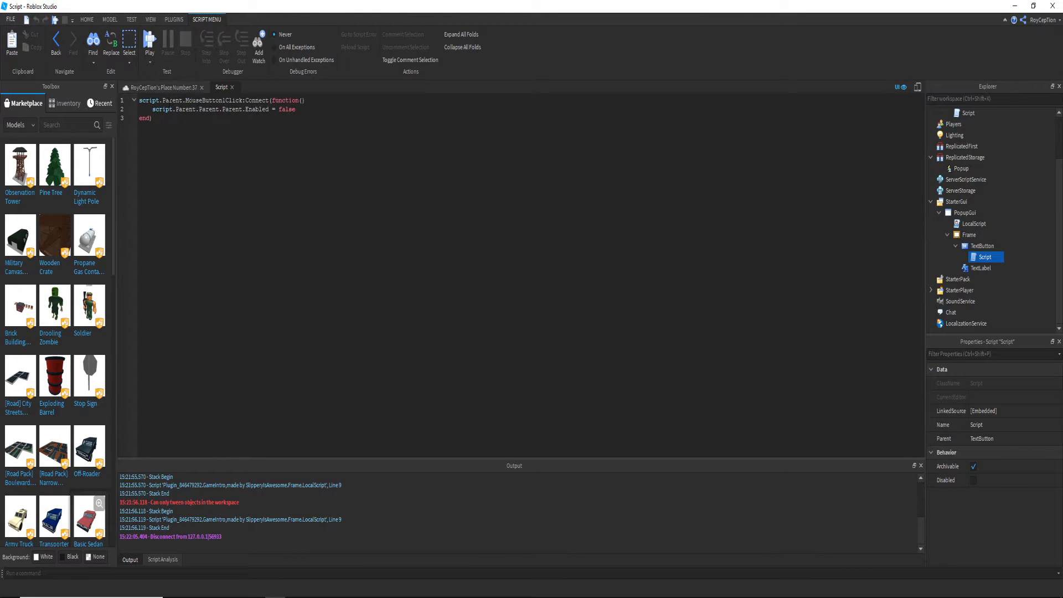
pyautogui.moveTo(997, 182)
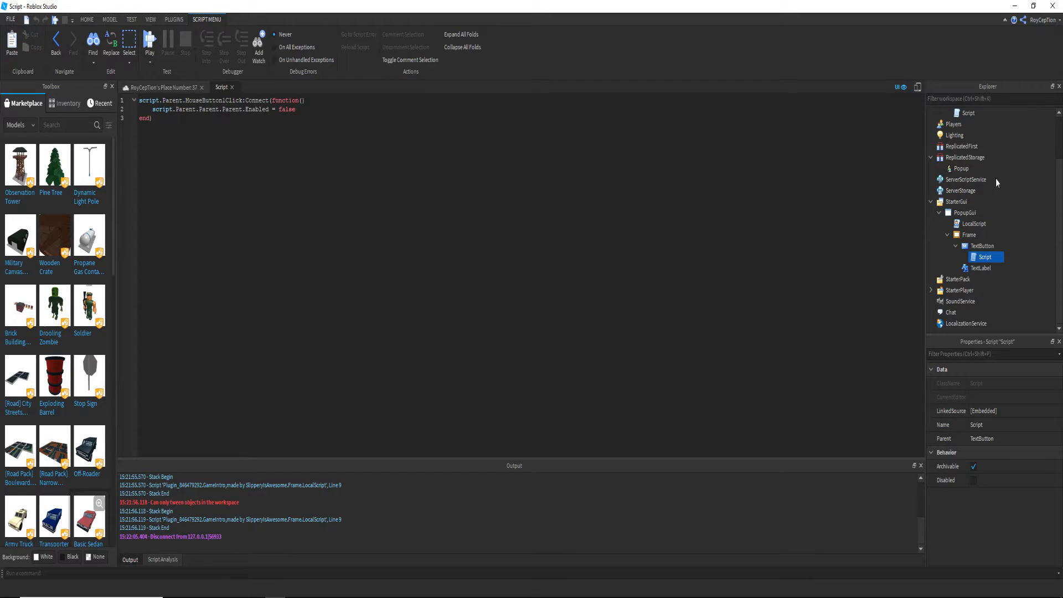
pyautogui.moveTo(982, 245)
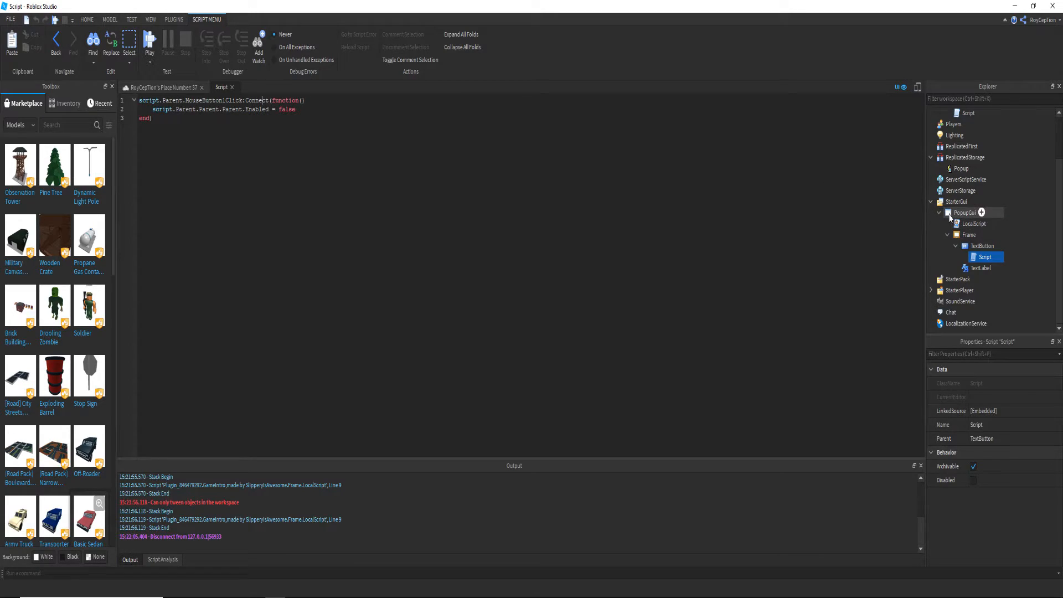
# Review PopupGui's Enabled setting and find the Frame's Visible property via the 'visib' filter
pyautogui.click(975, 223)
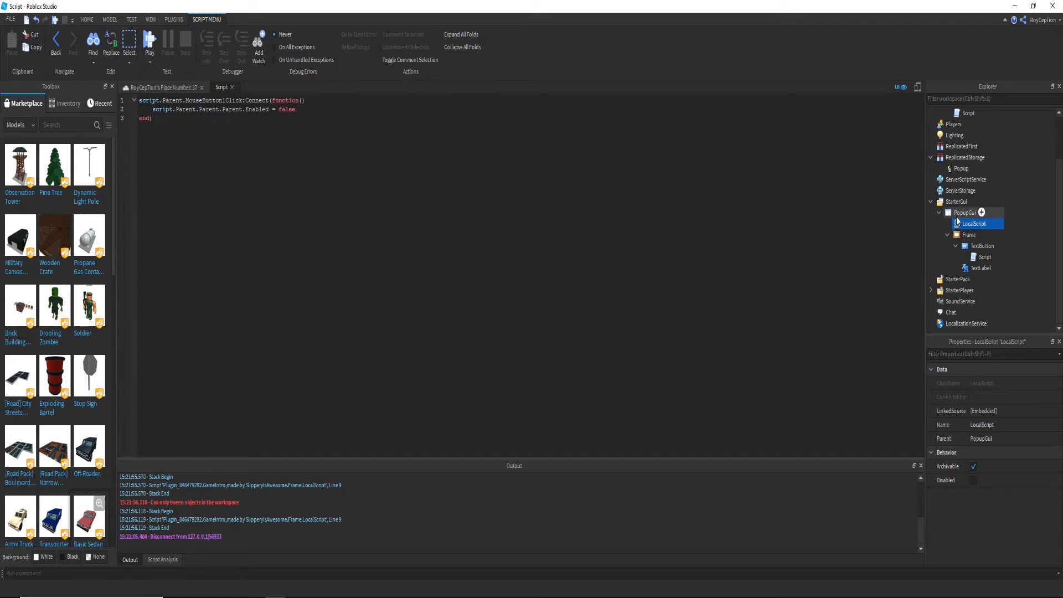
pyautogui.click(963, 213)
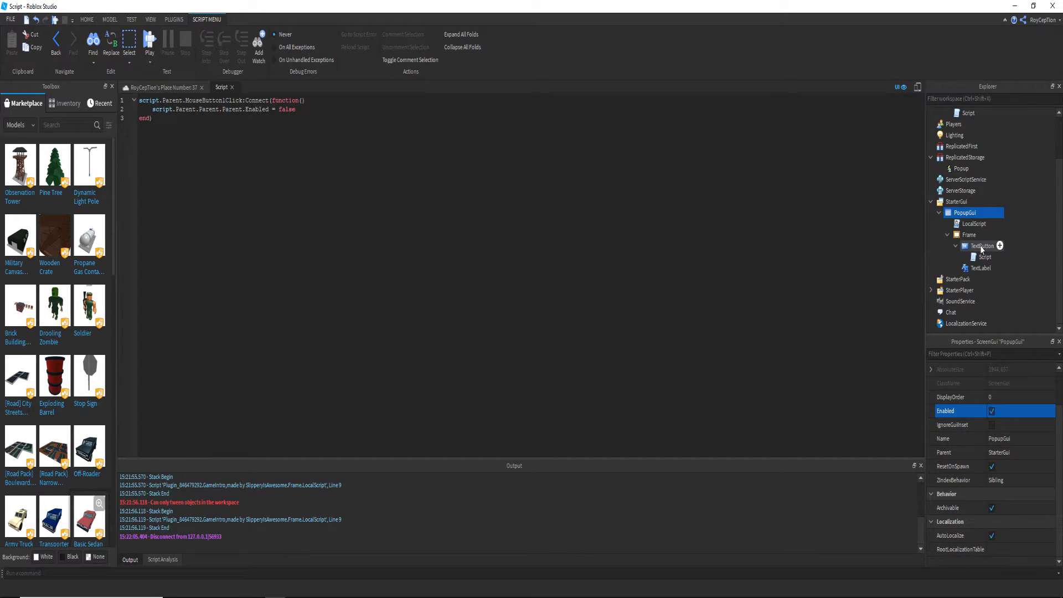
pyautogui.click(968, 234)
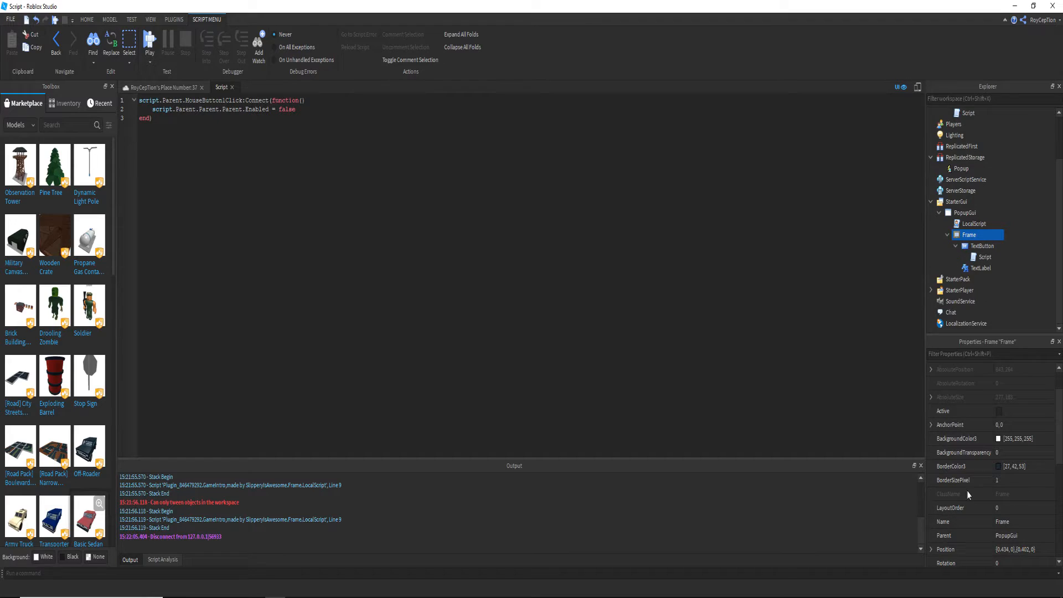
pyautogui.moveTo(1029, 316)
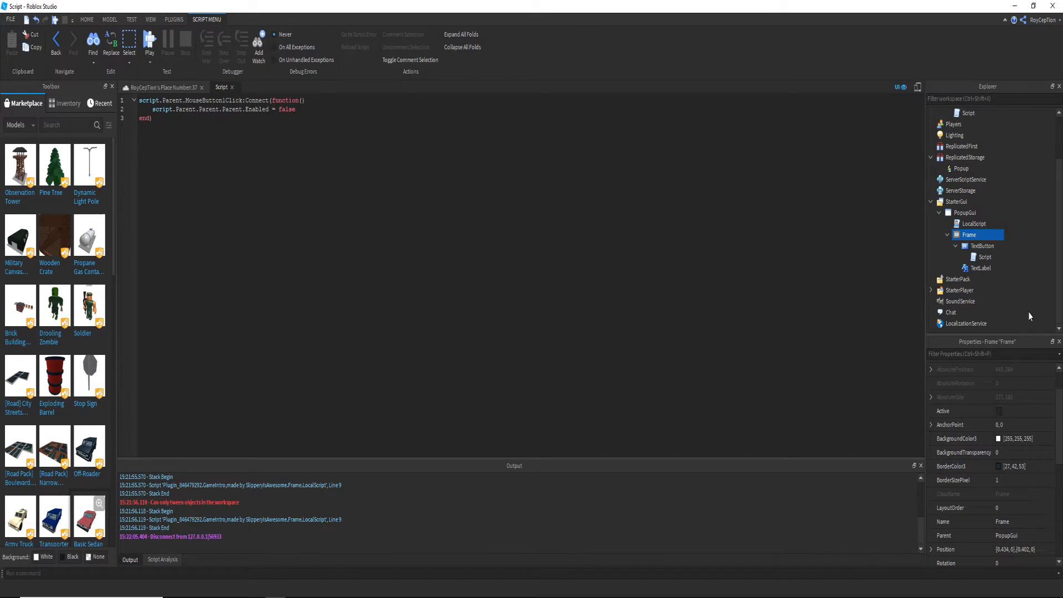
pyautogui.scroll(-3)
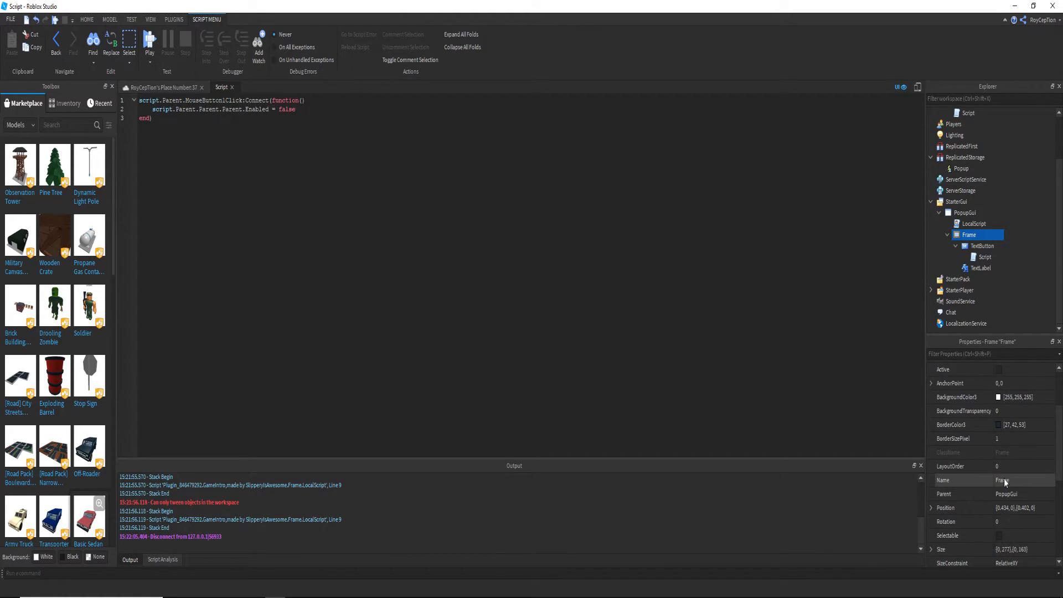
pyautogui.scroll(-3)
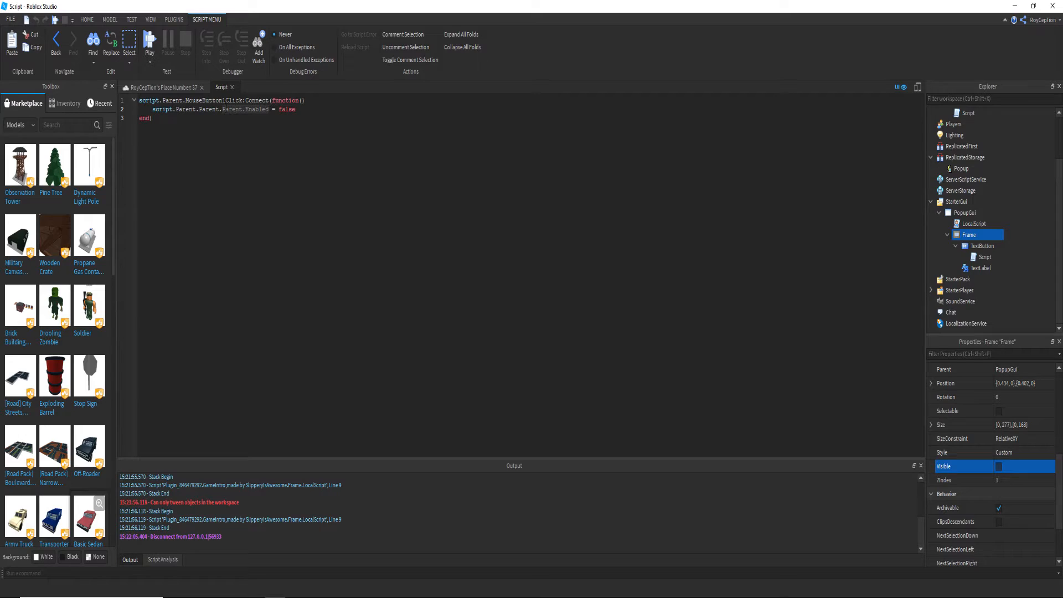
pyautogui.write('visib')
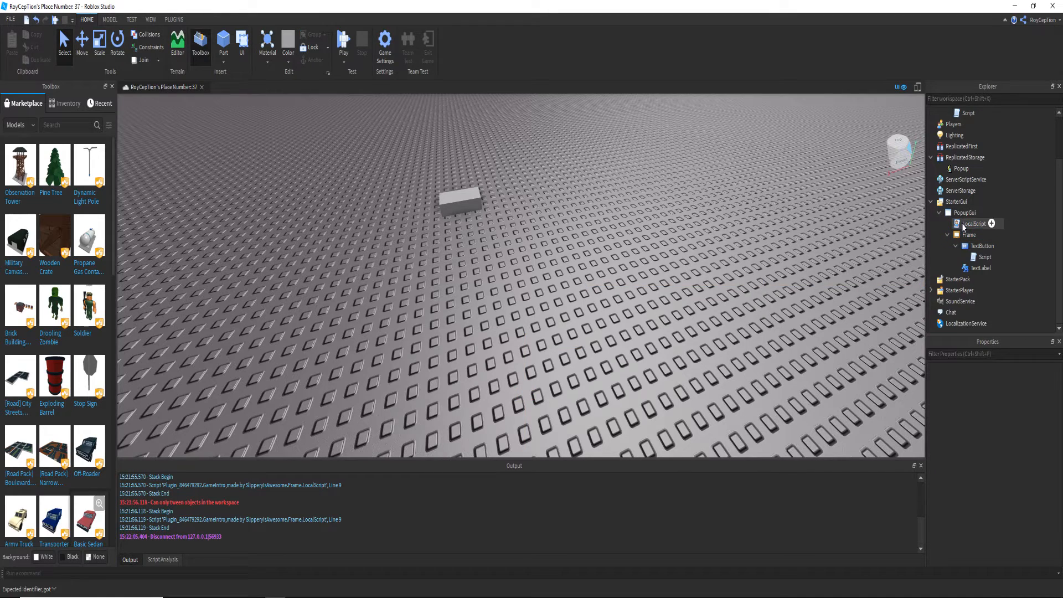
# Edit the LocalScript so line 2 reads PopupGui.Frame.Visible = true on the Popup event
pyautogui.doubleClick(972, 223)
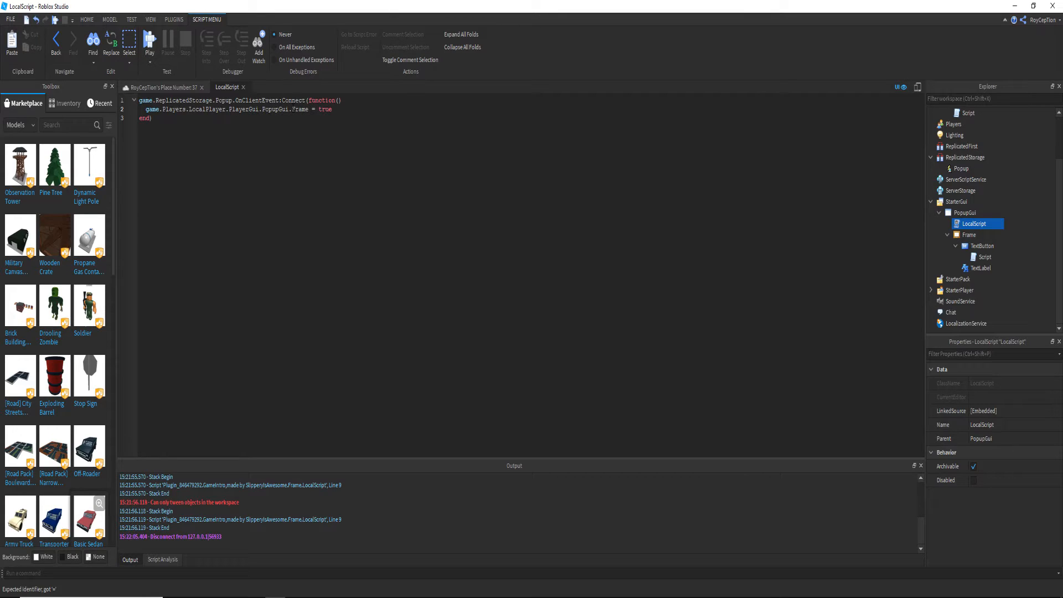
pyautogui.write('.Visible')
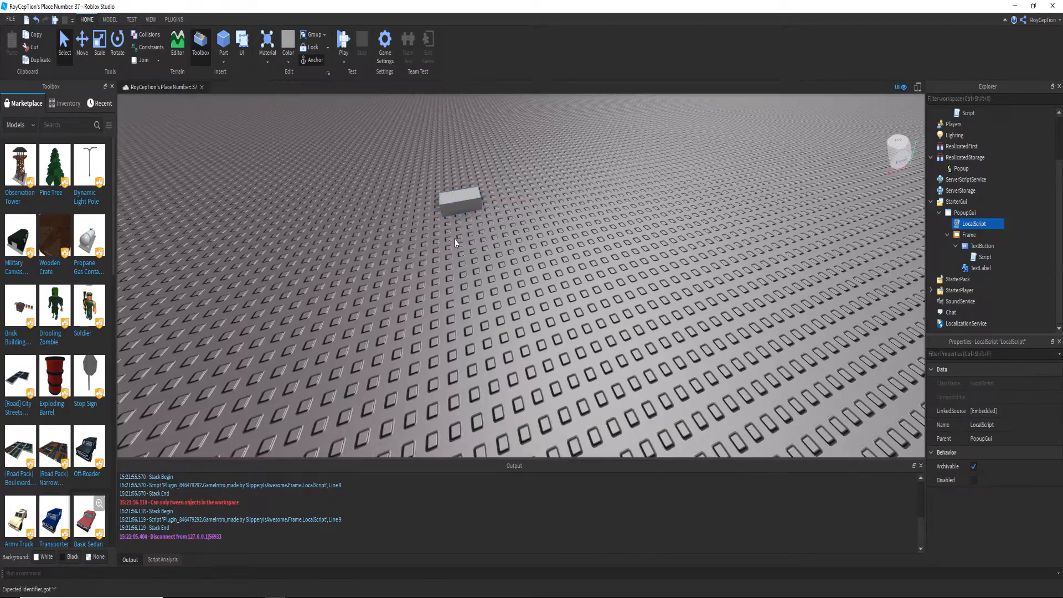
# Run a brief playtest before changing the close script to set Frame.Visible = false
pyautogui.click(343, 42)
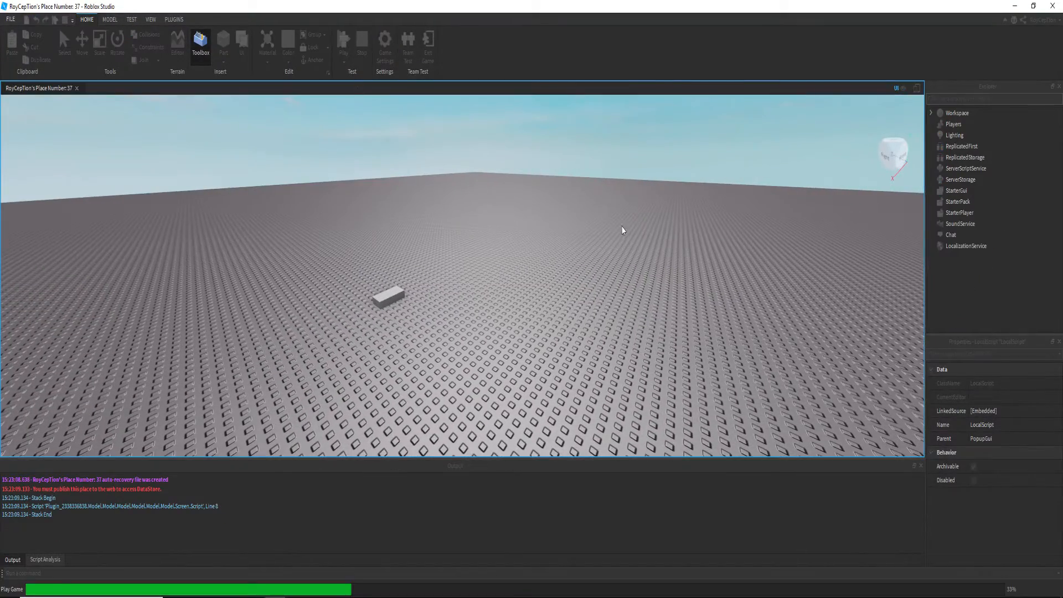
pyautogui.click(344, 41)
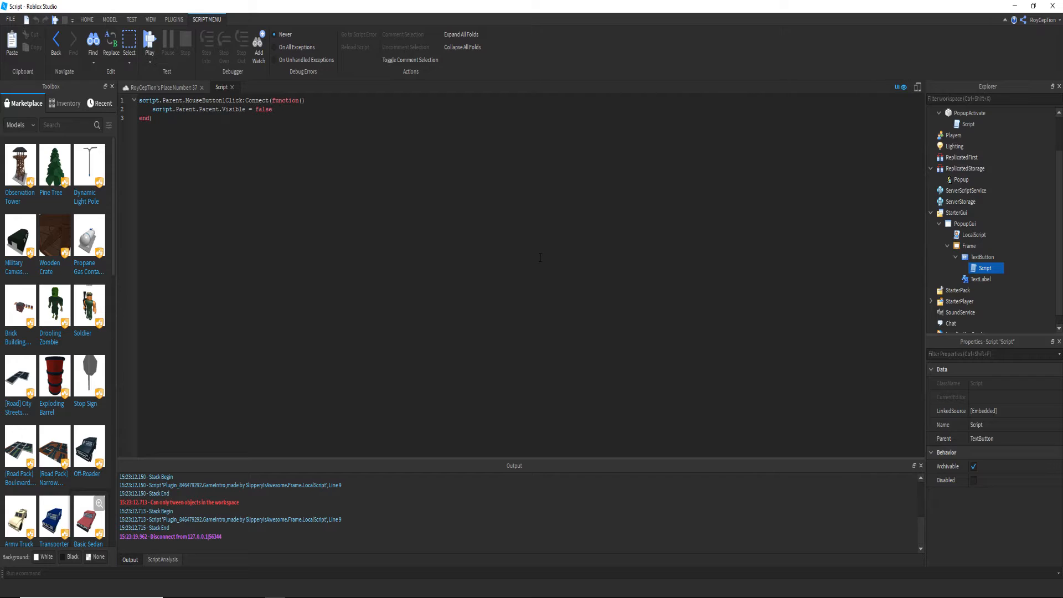
# Review the popup Frame's and PopupGui's properties in Explorer, returning to the place's 3D view
pyautogui.click(969, 245)
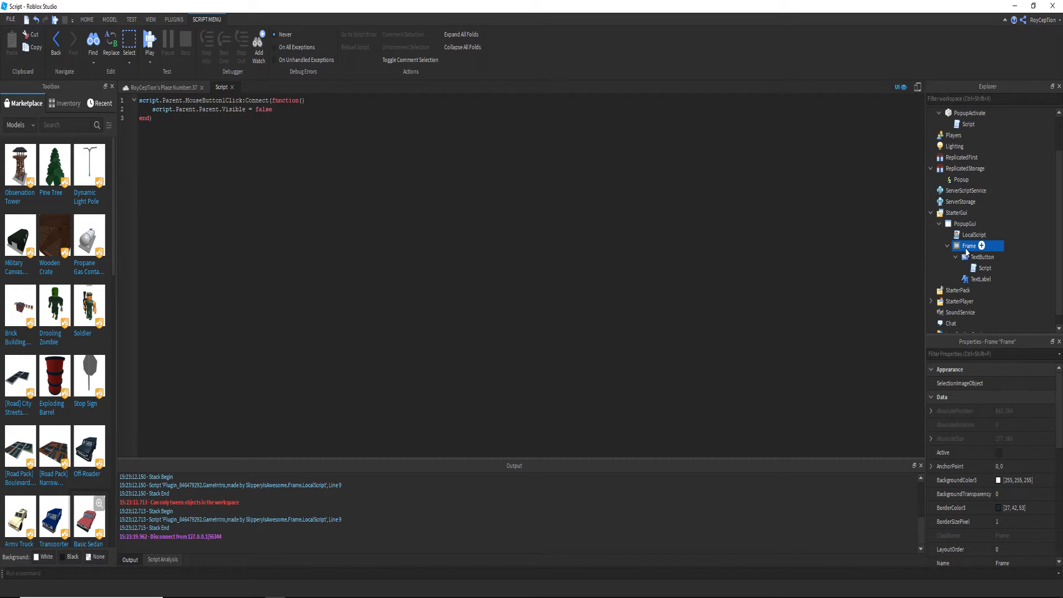
pyautogui.scroll(-3)
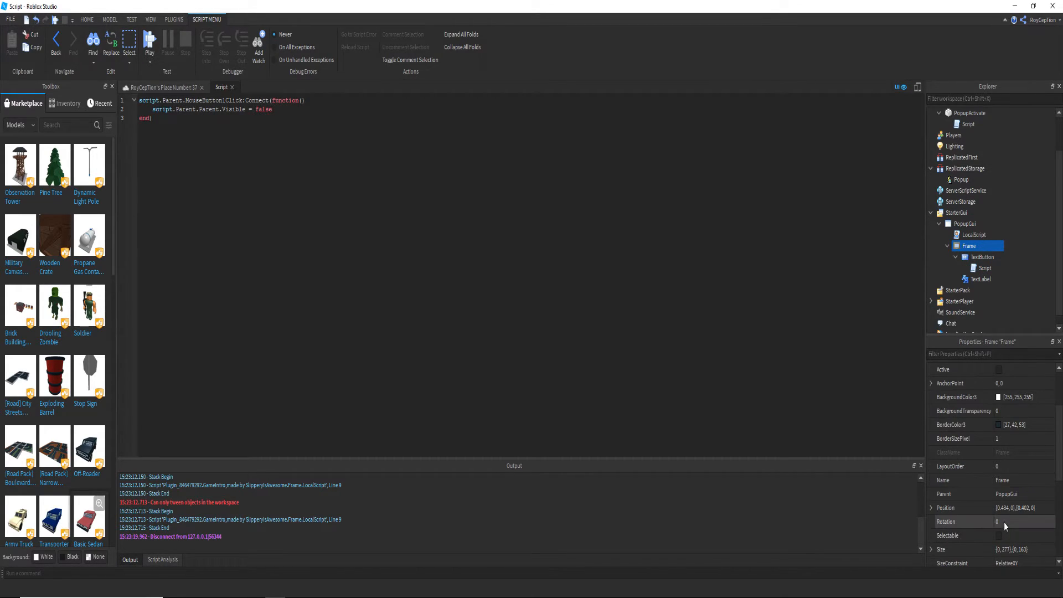
pyautogui.click(946, 536)
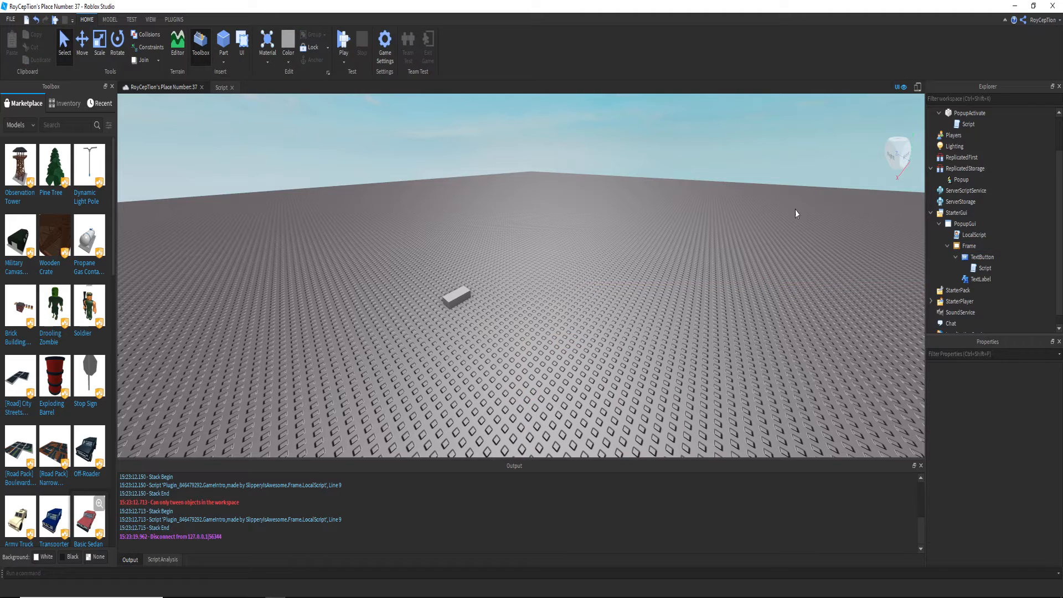
pyautogui.click(965, 224)
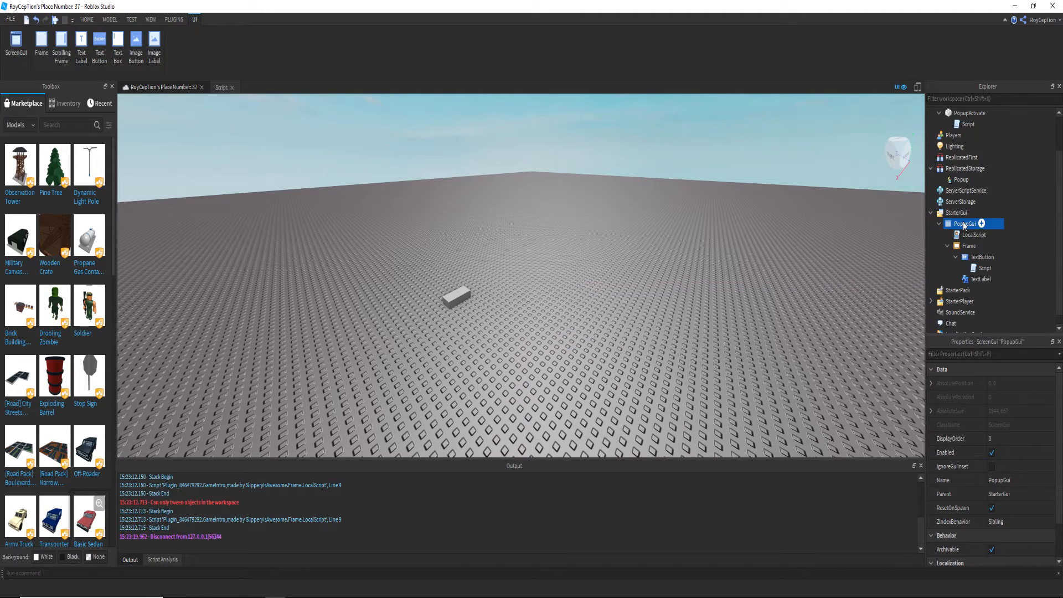
pyautogui.click(977, 245)
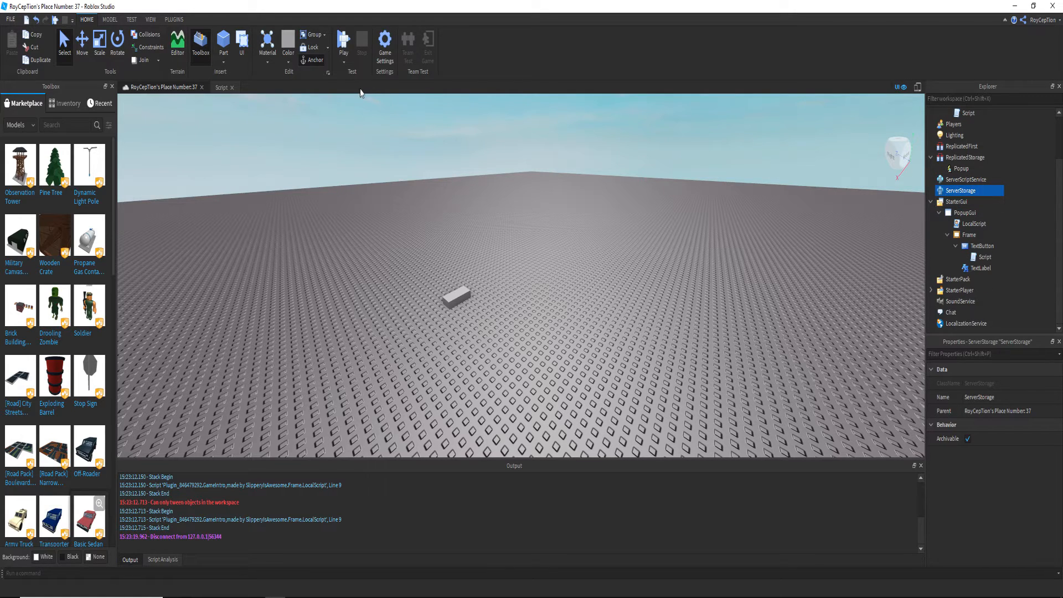
# Playtest the 'You got this popup' window and close it with its X button
pyautogui.click(343, 41)
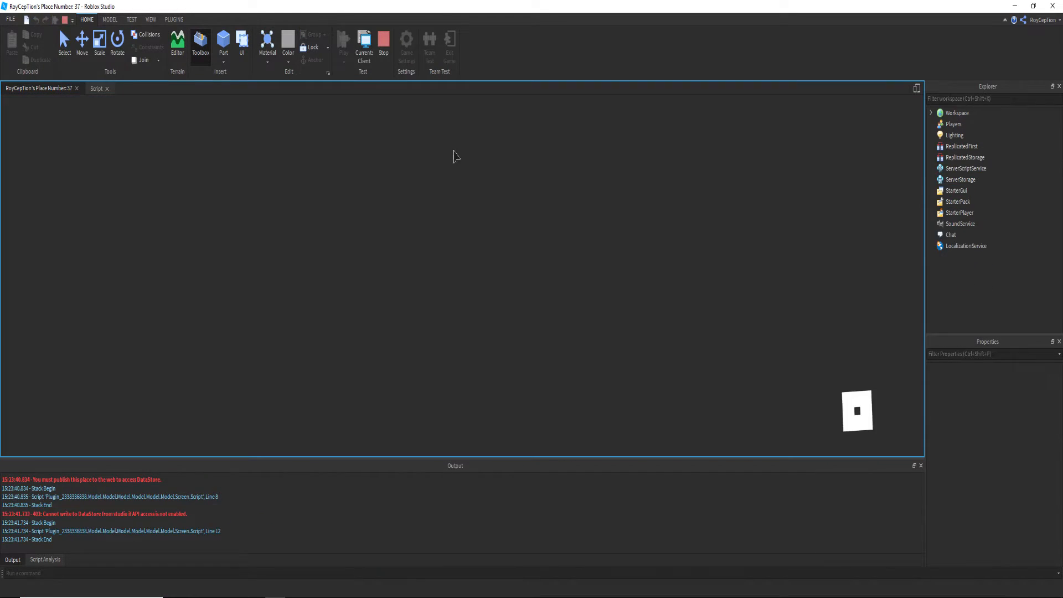
pyautogui.click(343, 41)
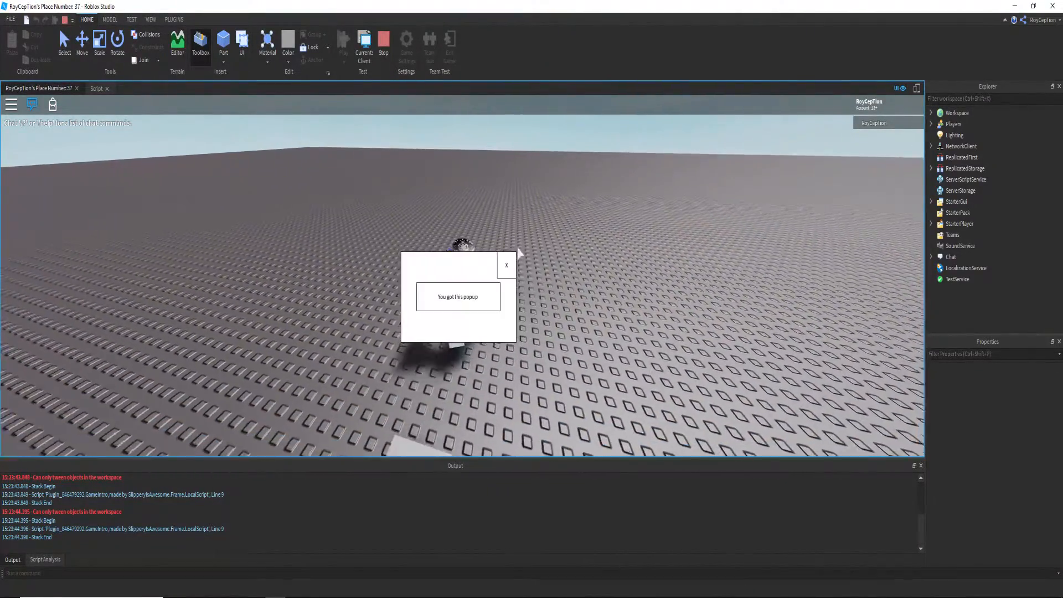
pyautogui.click(383, 42)
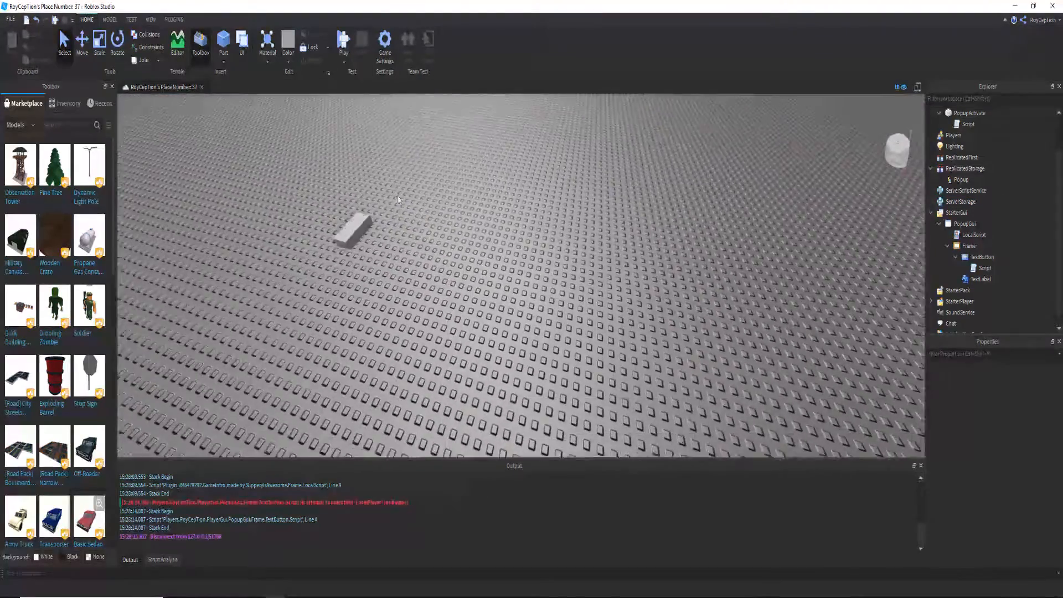
# With the TextButton Script open, playtest again and close the popup, raising a nil LocalPlayer error
pyautogui.doubleClick(984, 268)
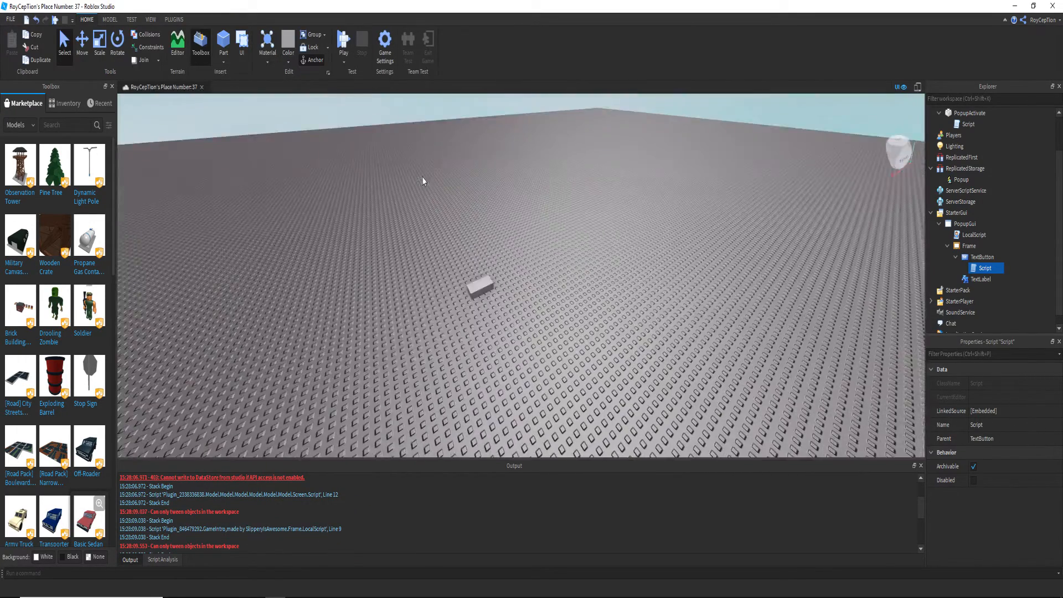
pyautogui.click(343, 41)
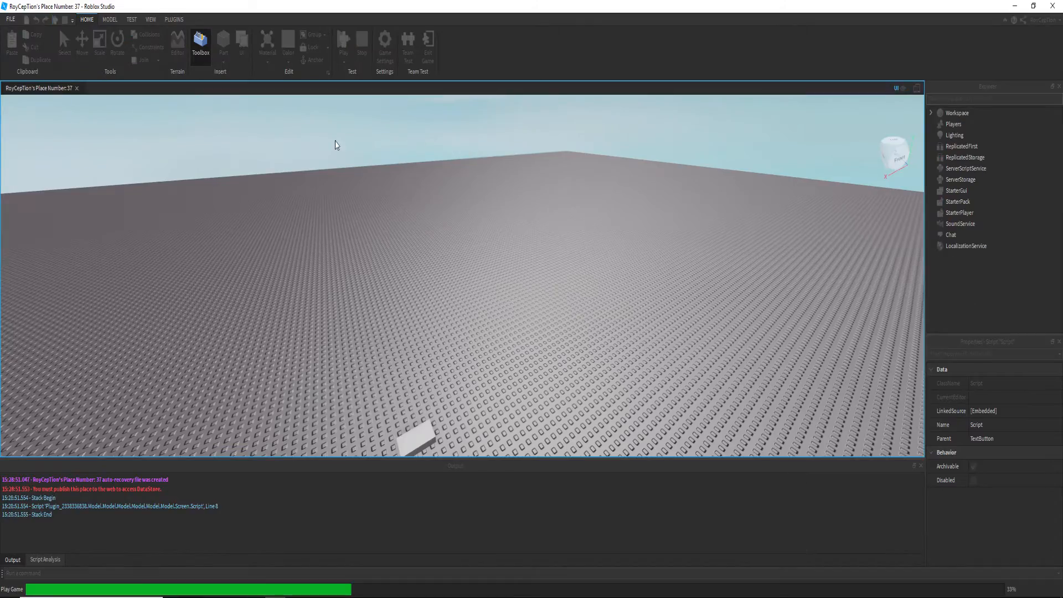
pyautogui.click(344, 42)
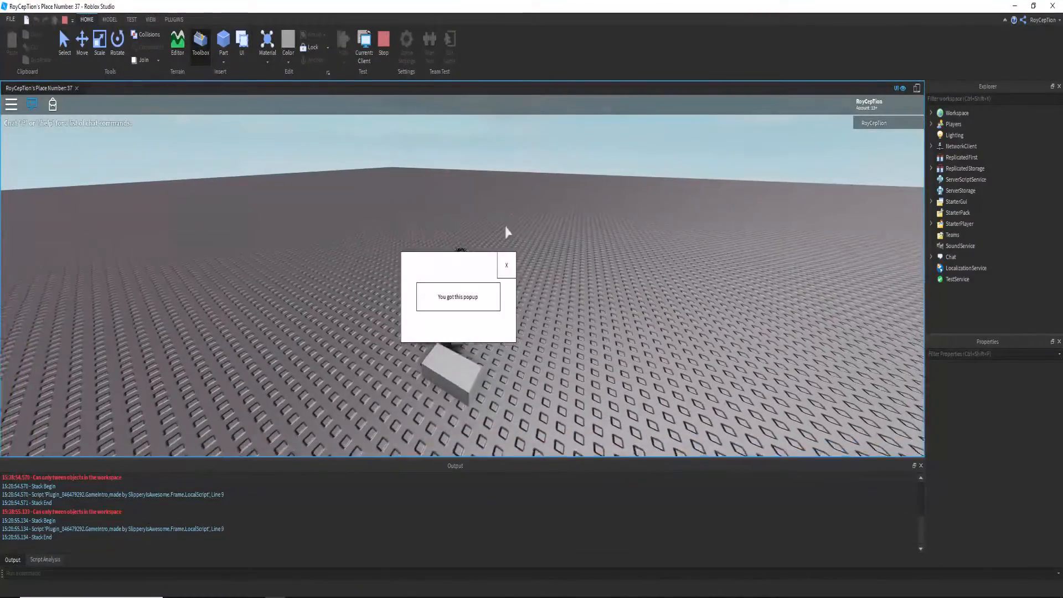
pyautogui.click(506, 264)
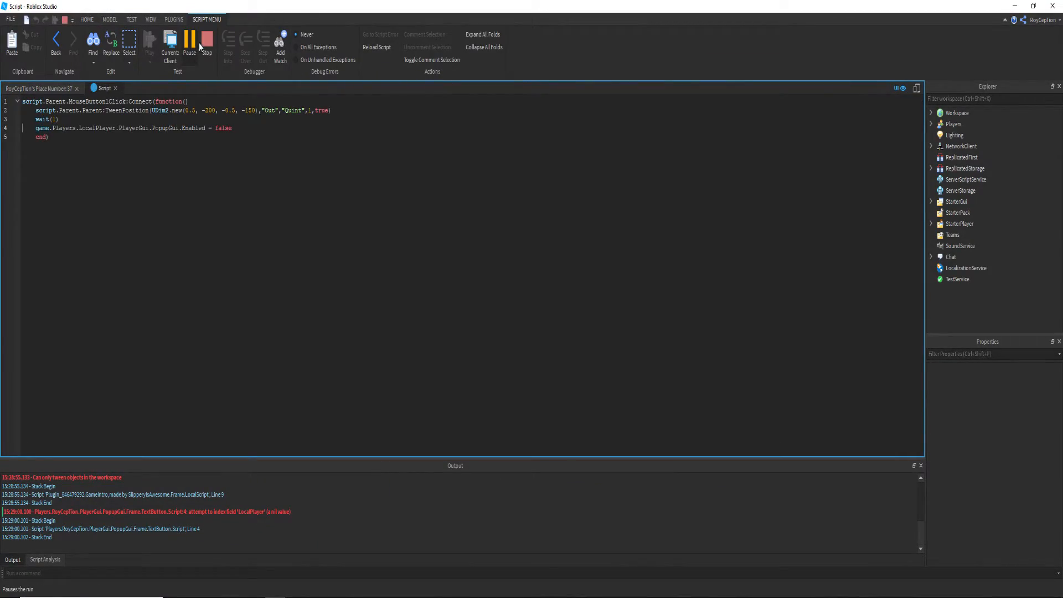
# Stop the test and rewrite line 4 as script.Parent.Parent.Parent.Enabled = false
pyautogui.click(207, 42)
pyautogui.write('script')
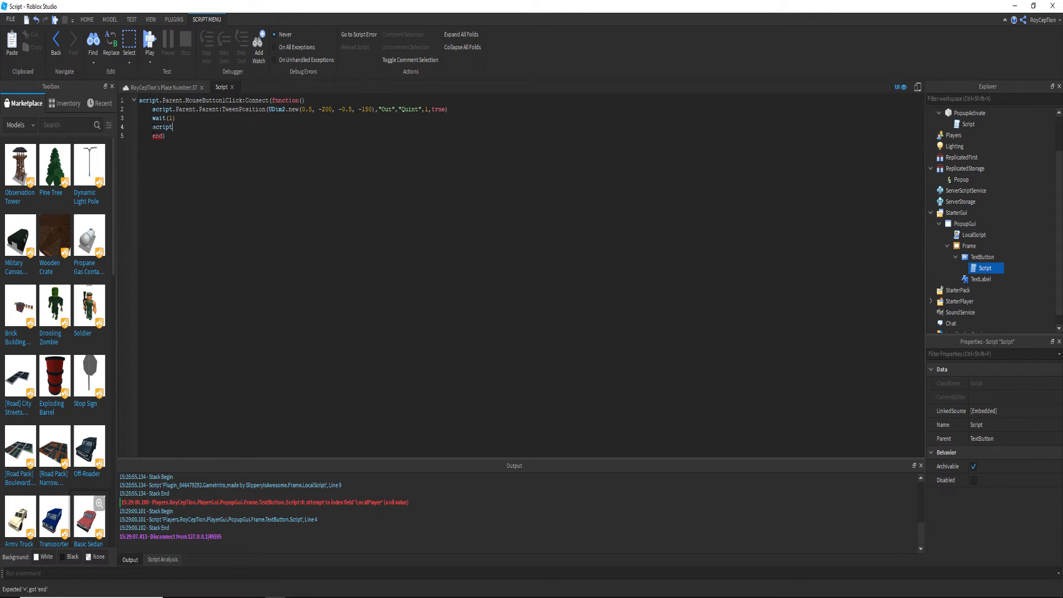
pyautogui.write('.Parent.Parent')
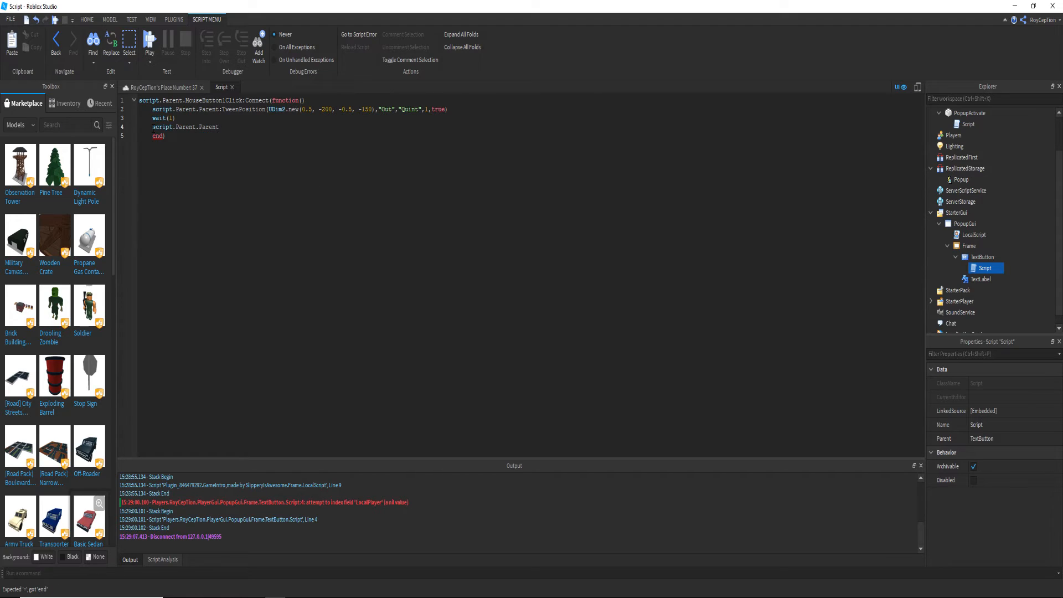
pyautogui.write('.Parent.Enabled = fal')
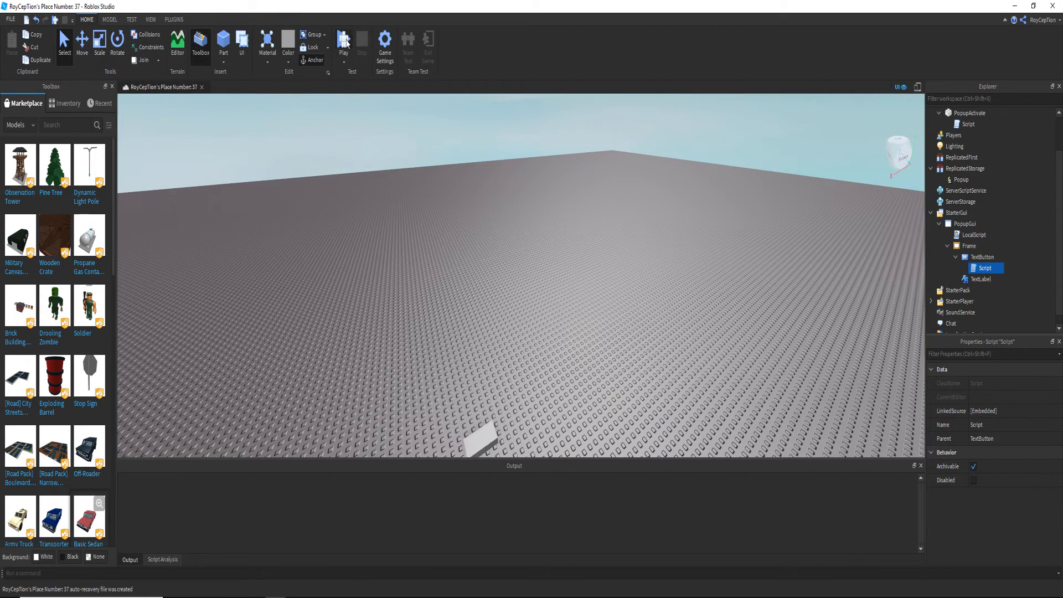
pyautogui.click(343, 41)
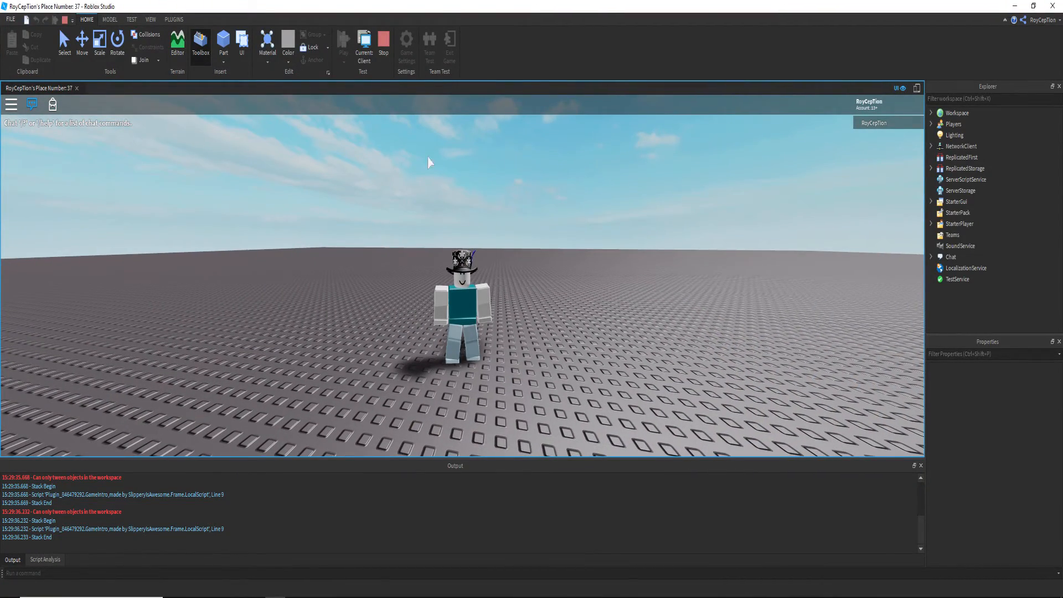
pyautogui.click(382, 41)
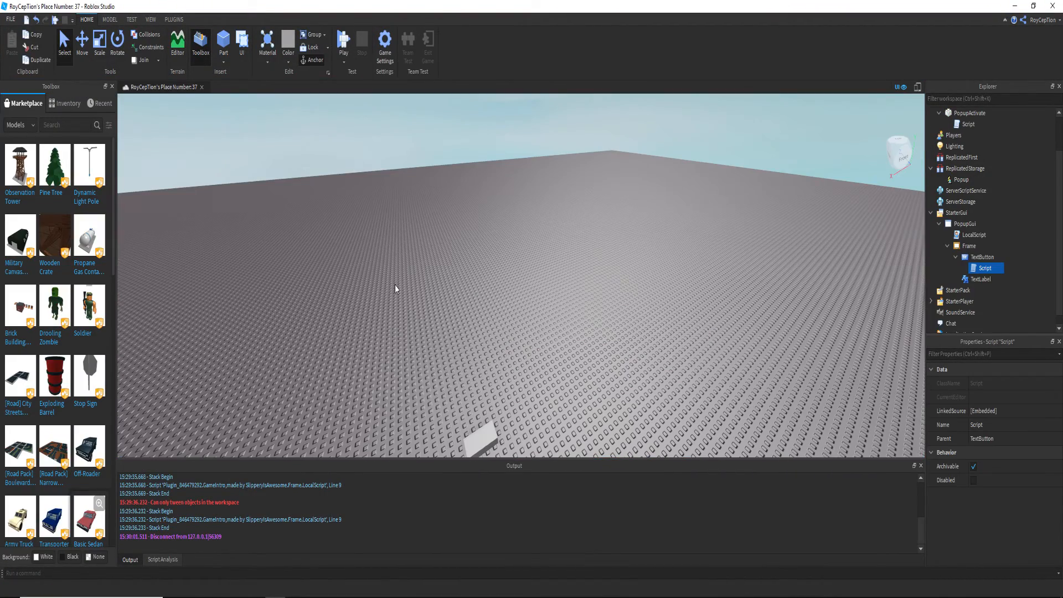